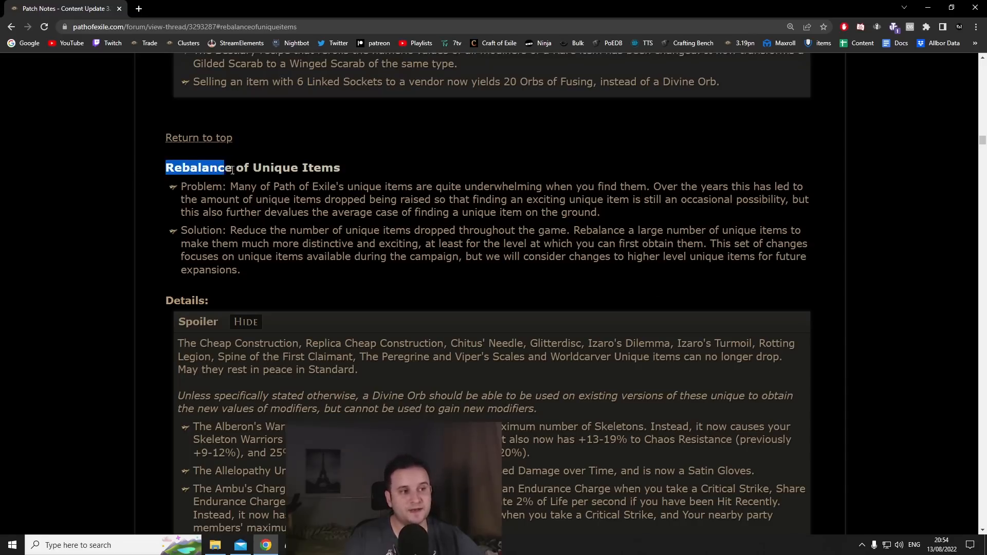
# - Scroll the unique item patch notes down to the Tear of Purity before-and-after entry
pyautogui.click(208, 167)
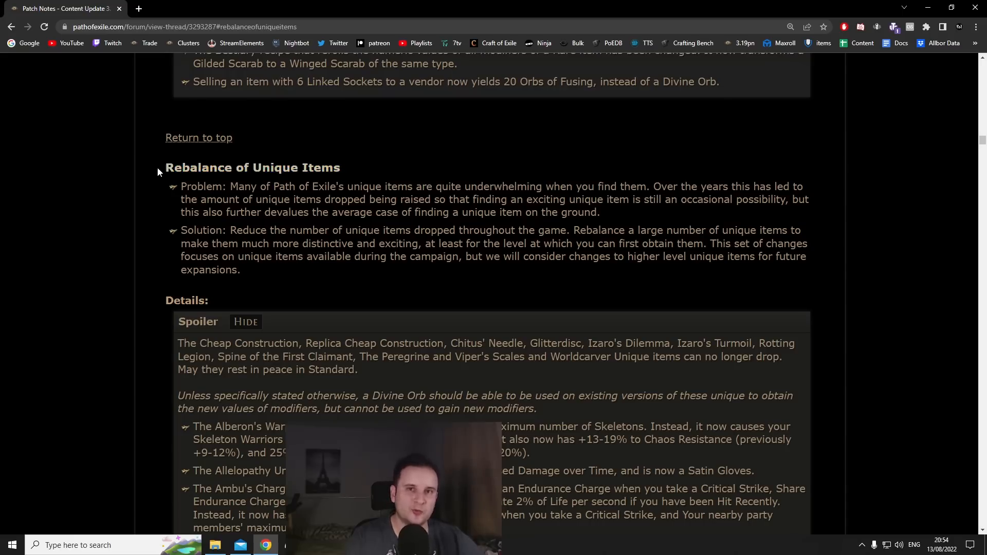
pyautogui.moveTo(427, 213)
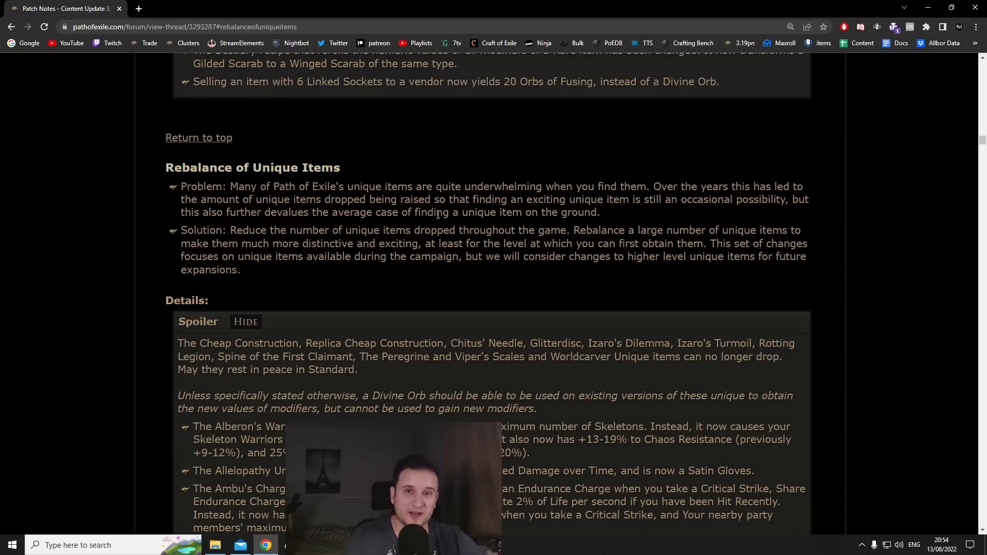
pyautogui.scroll(-3)
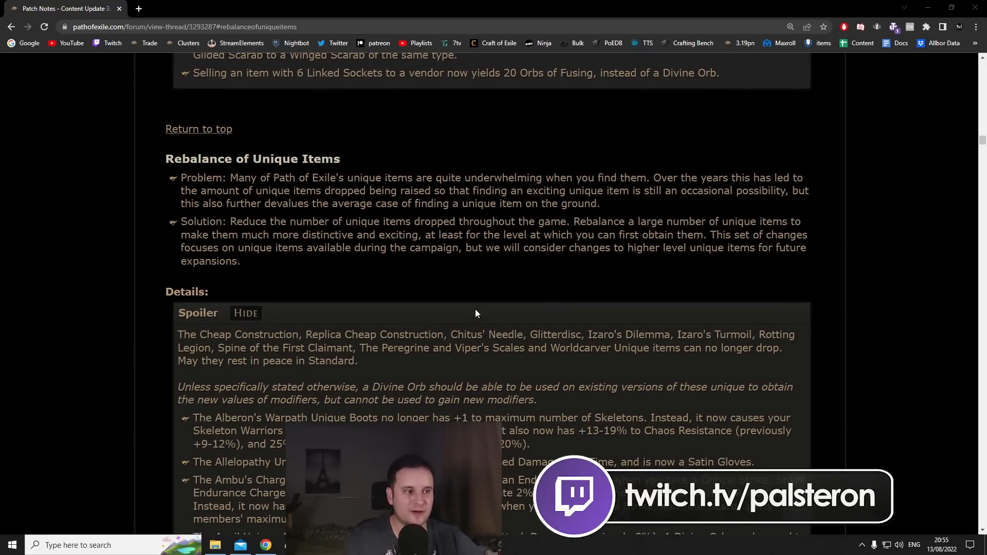
pyautogui.scroll(-3)
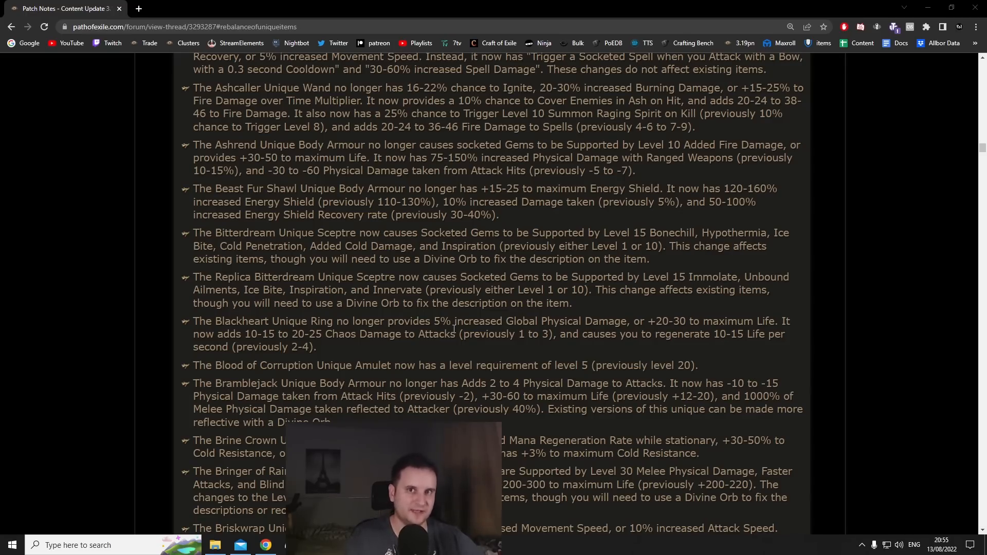
pyautogui.scroll(3)
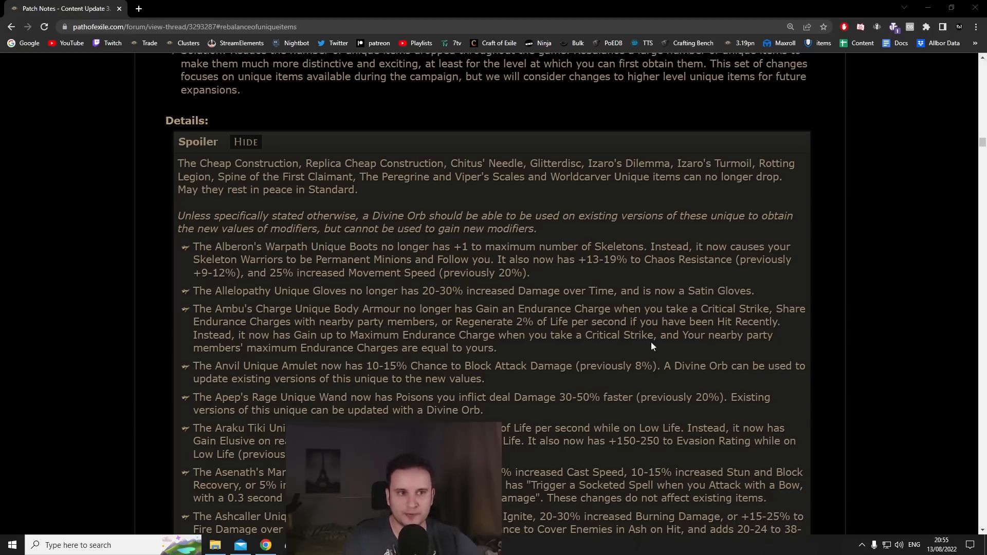
pyautogui.moveTo(700, 425)
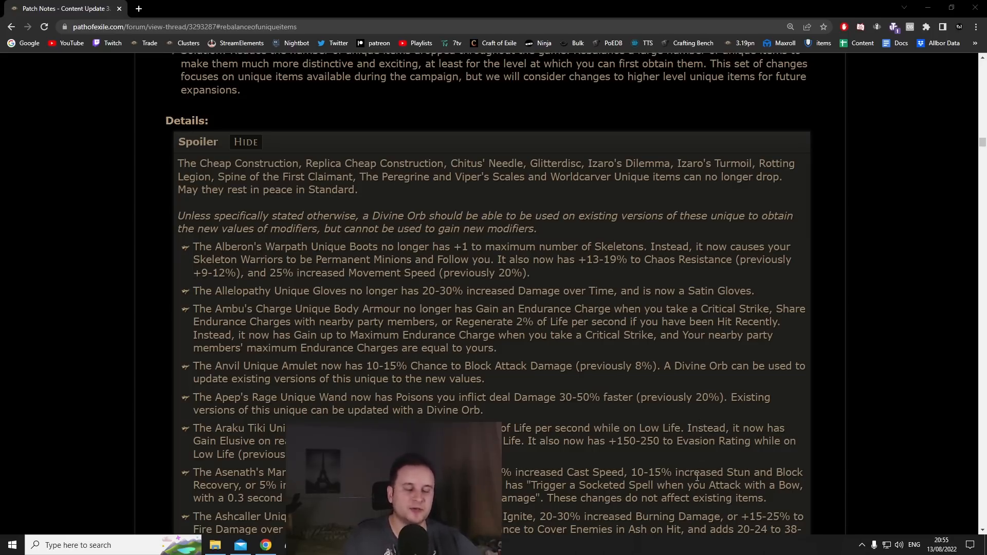
pyautogui.scroll(-3)
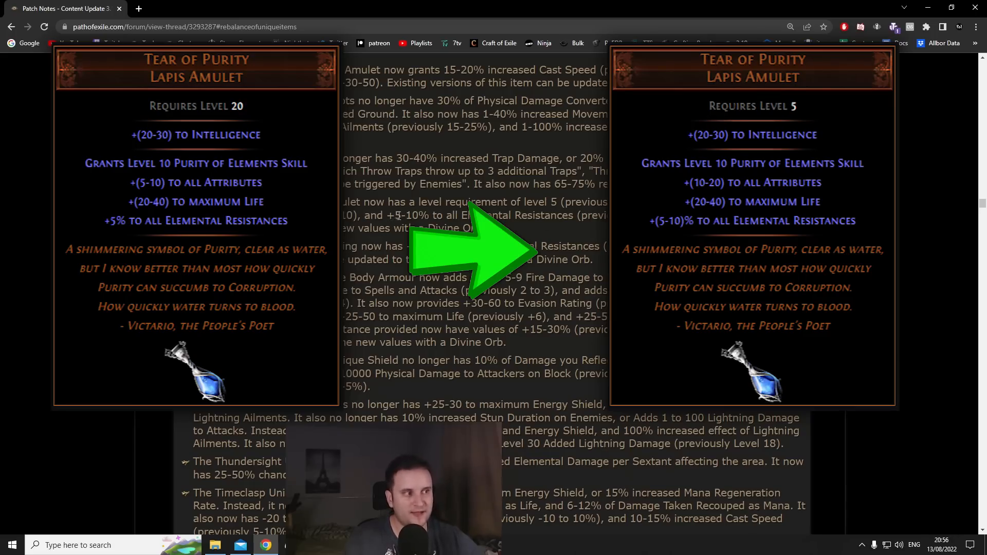
pyautogui.moveTo(528, 220)
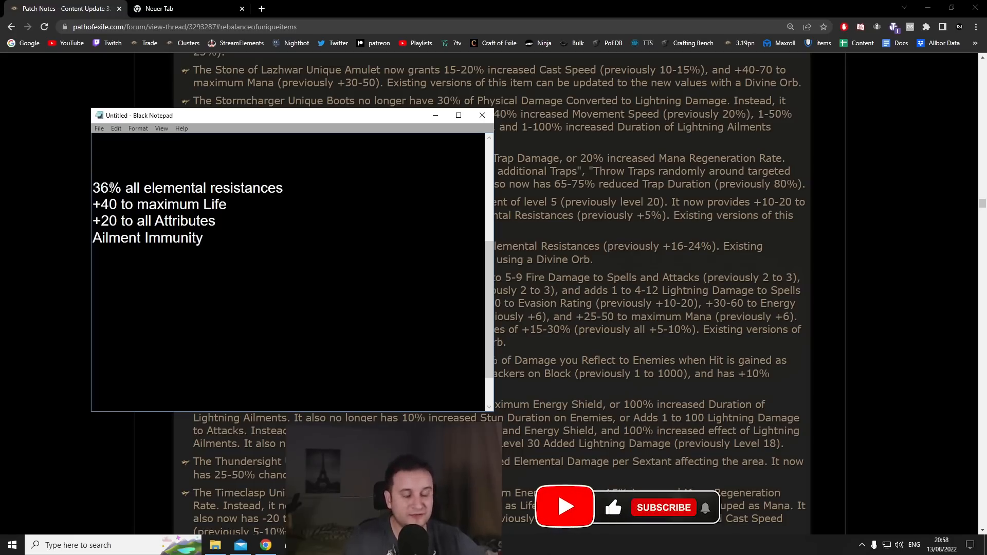
# - Review the resistances, Life, Attributes and Ailment Immunity note, then minimize Black Notepad
pyautogui.doubleClick(99, 187)
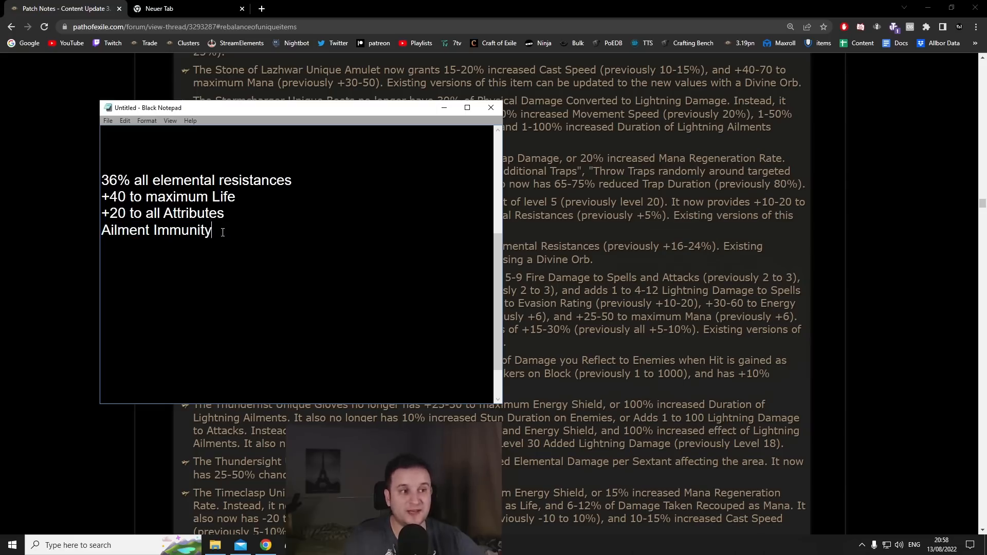
pyautogui.moveTo(441, 121)
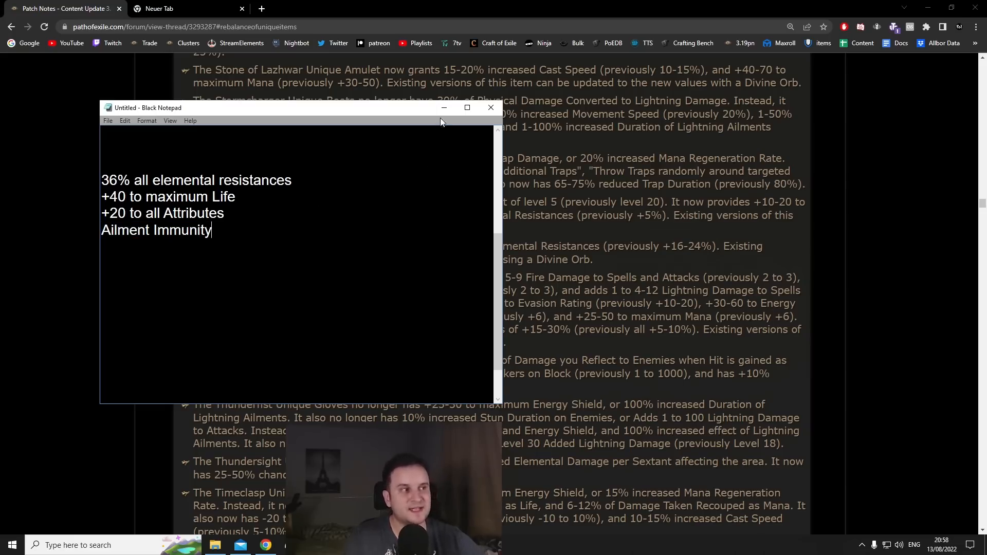
pyautogui.click(490, 107)
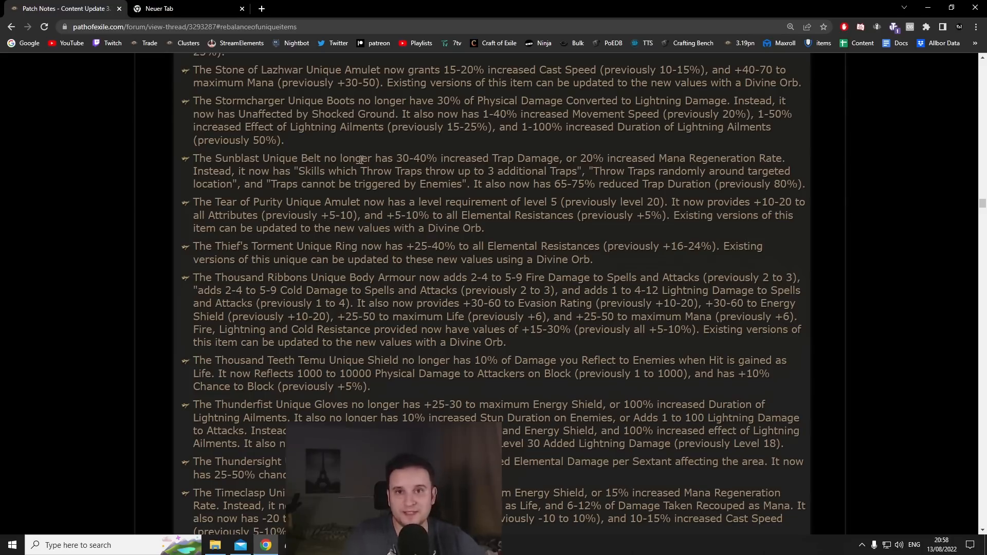
# - Read the Stone of Lazhwar through Thunderfist entries before moving to Path of Building
pyautogui.doubleClick(201, 201)
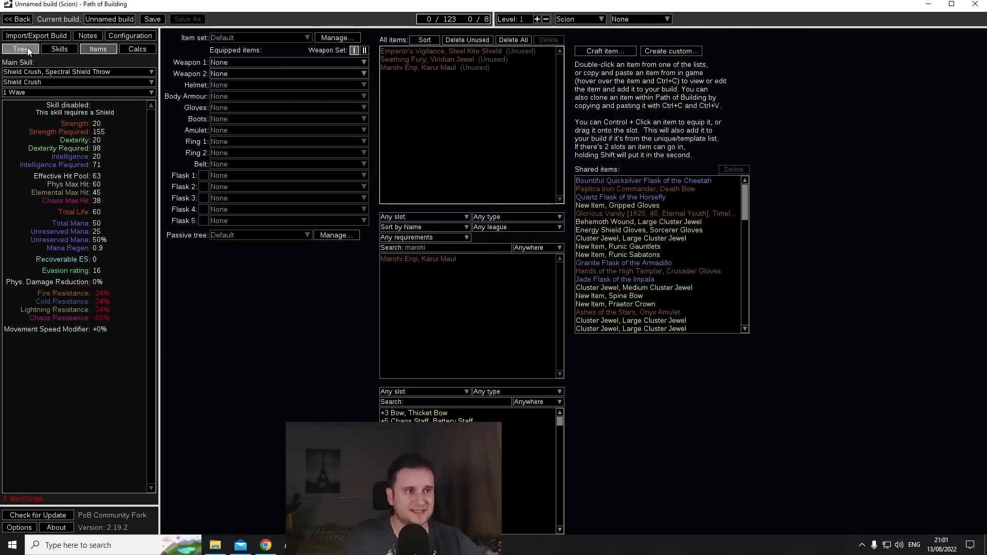
# - Glance at the passive tree, then add Cadigan's Crown to the build's unused items
pyautogui.click(20, 49)
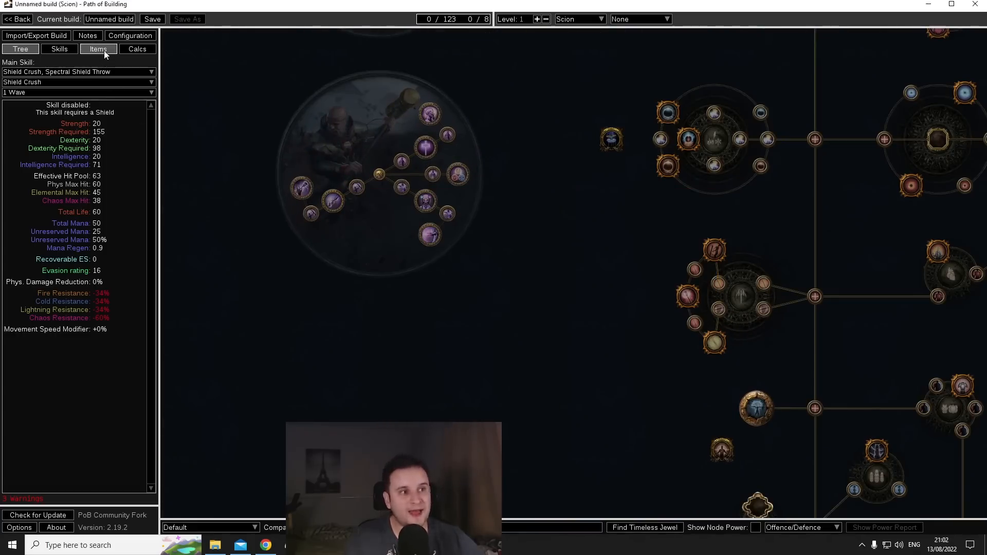
pyautogui.click(99, 48)
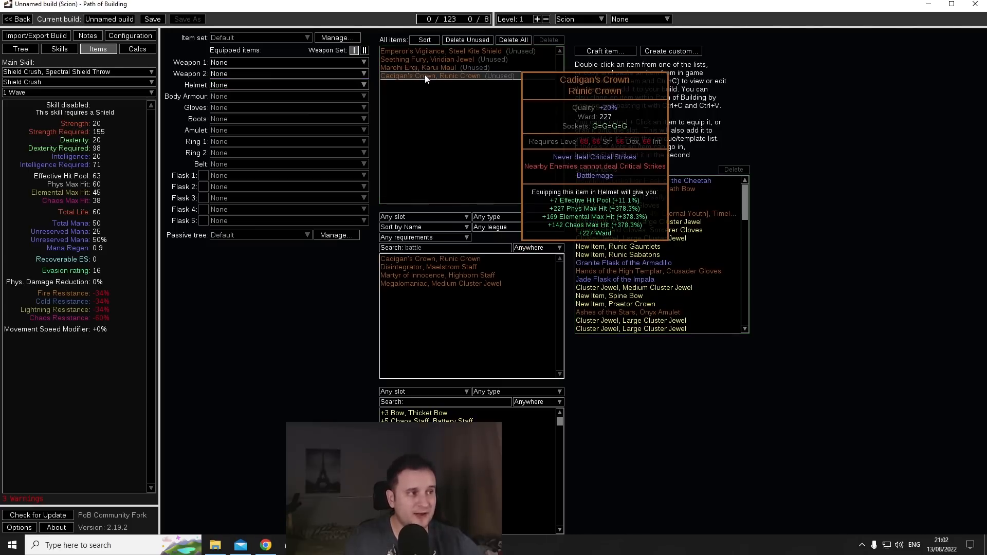
pyautogui.moveTo(428, 68)
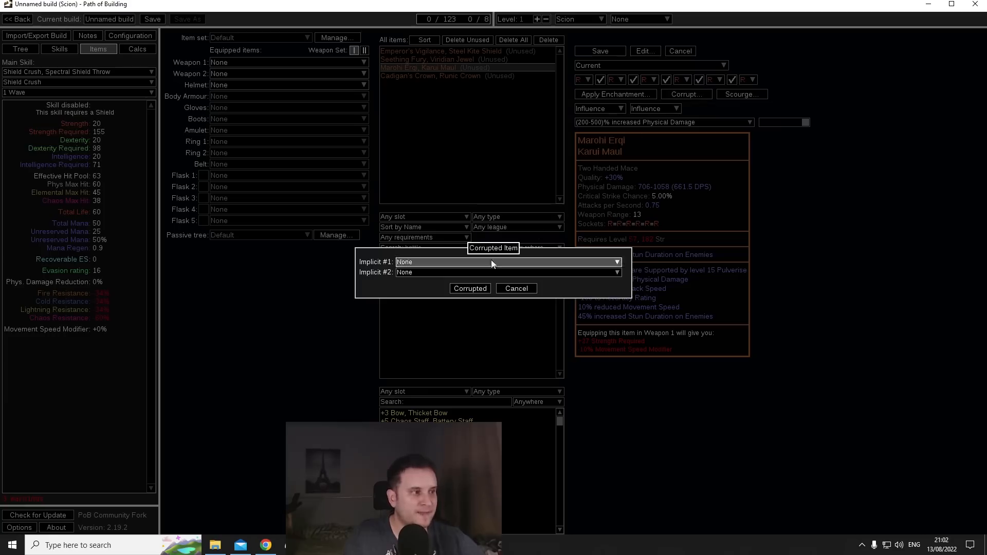
pyautogui.click(506, 262)
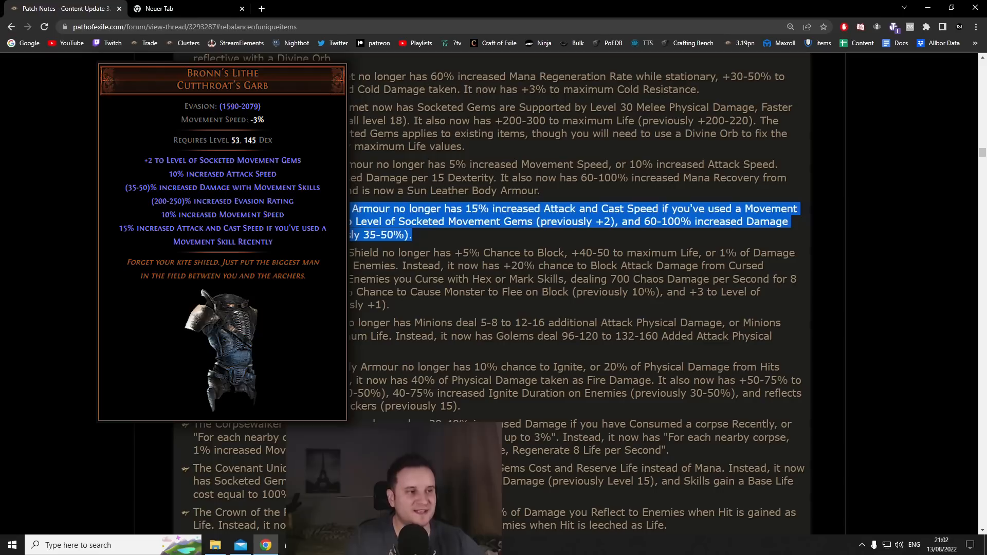
pyautogui.moveTo(452, 233)
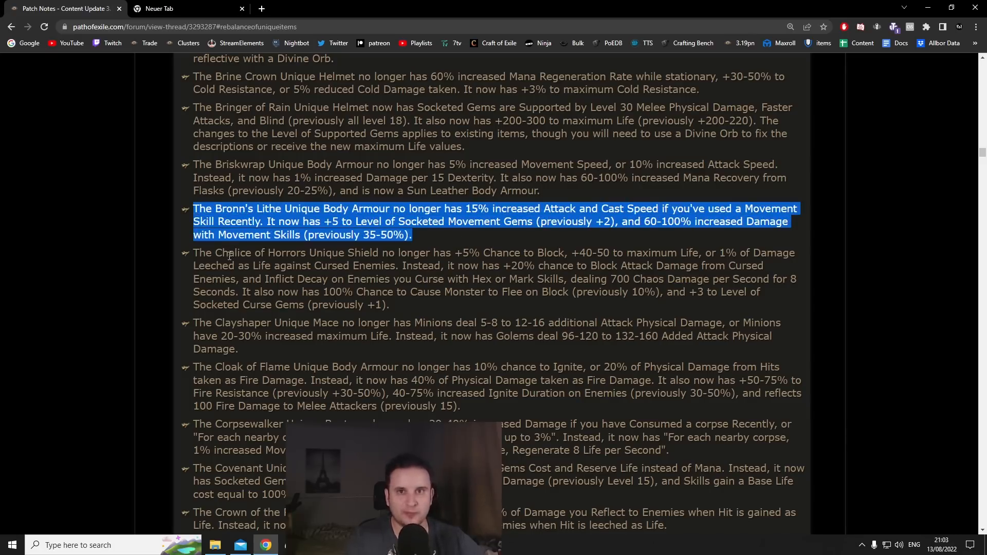
# - Highlight the Bronn's Lithe entry and its item name, then move on toward Emperor's Vigilance
pyautogui.click(433, 237)
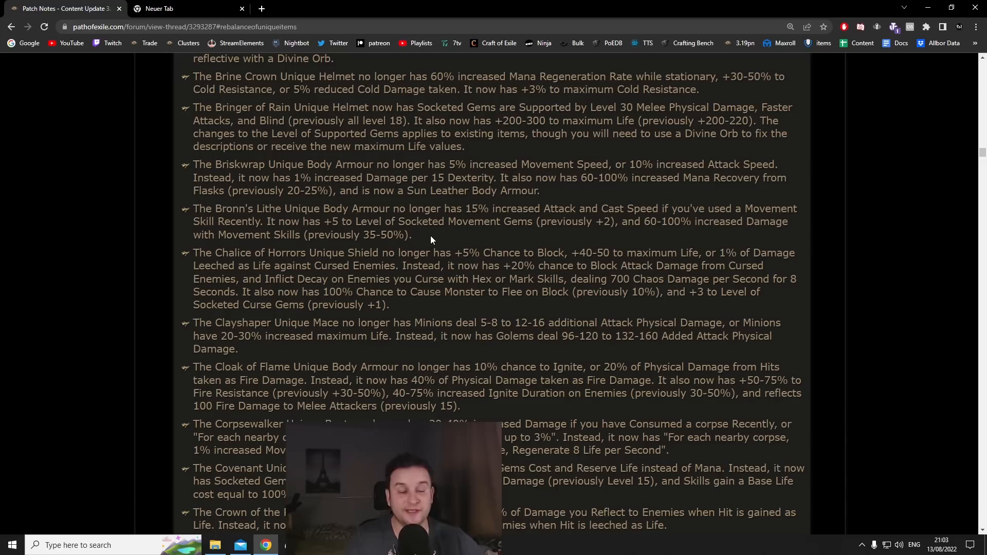
pyautogui.moveTo(193, 209); pyautogui.dragTo(391, 253)
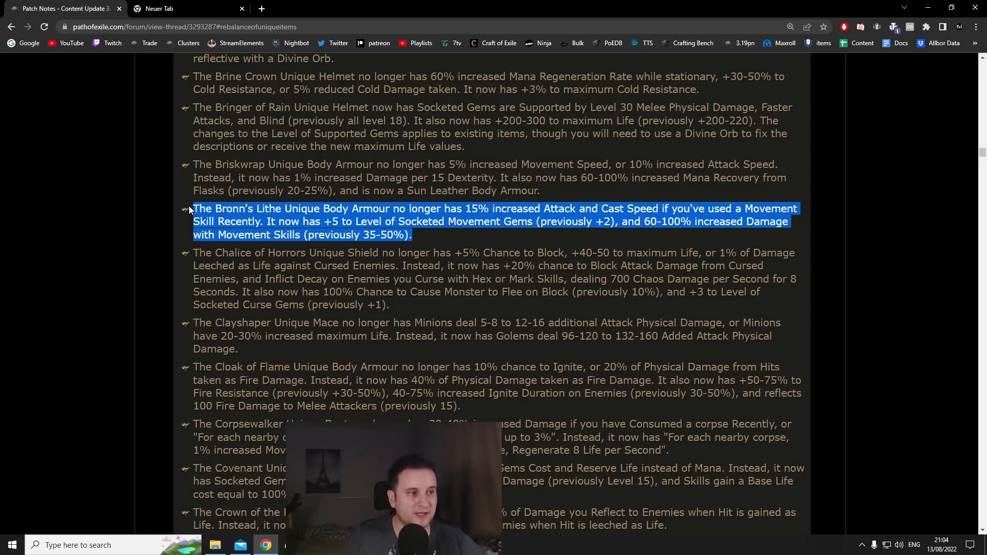
pyautogui.click(408, 234)
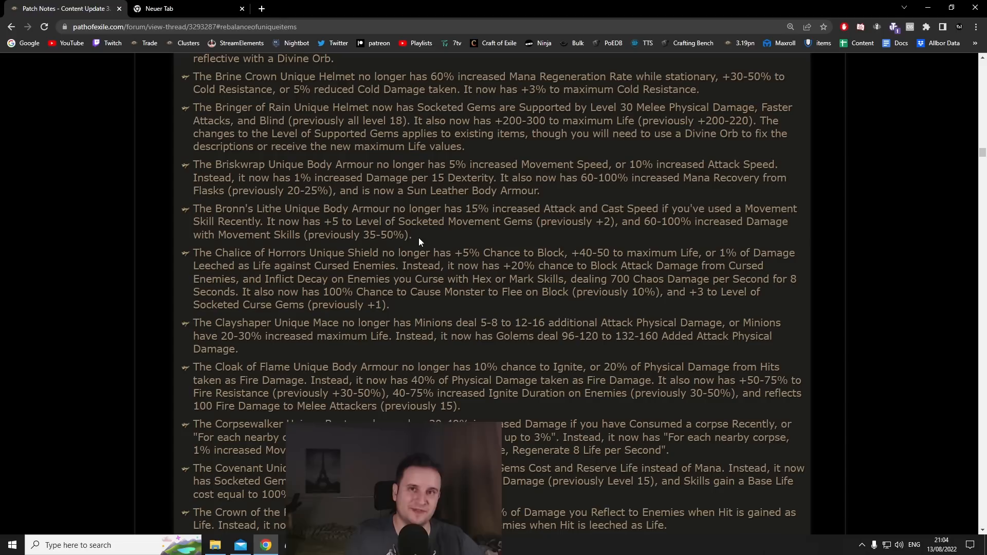
pyautogui.moveTo(358, 221); pyautogui.dragTo(412, 234)
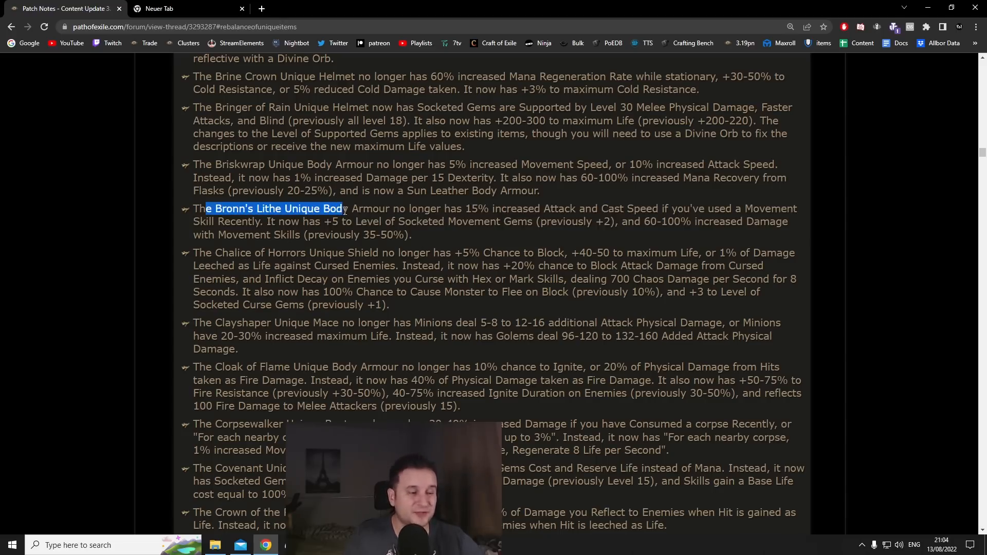
pyautogui.scroll(-3)
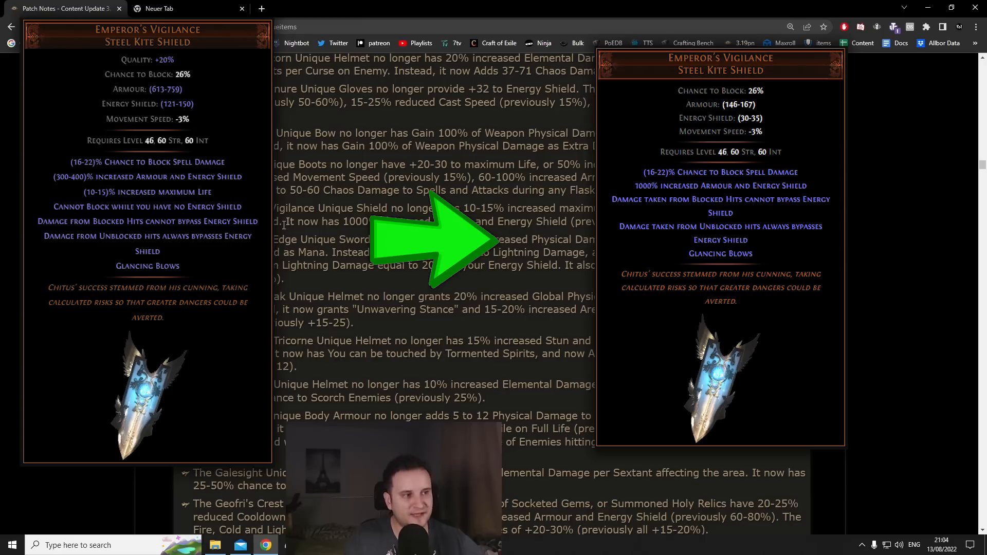
# - Highlight the Emperor's Vigilance entry with its 1000% increased Armour and Energy Shield
pyautogui.moveTo(284, 222); pyautogui.dragTo(491, 222)
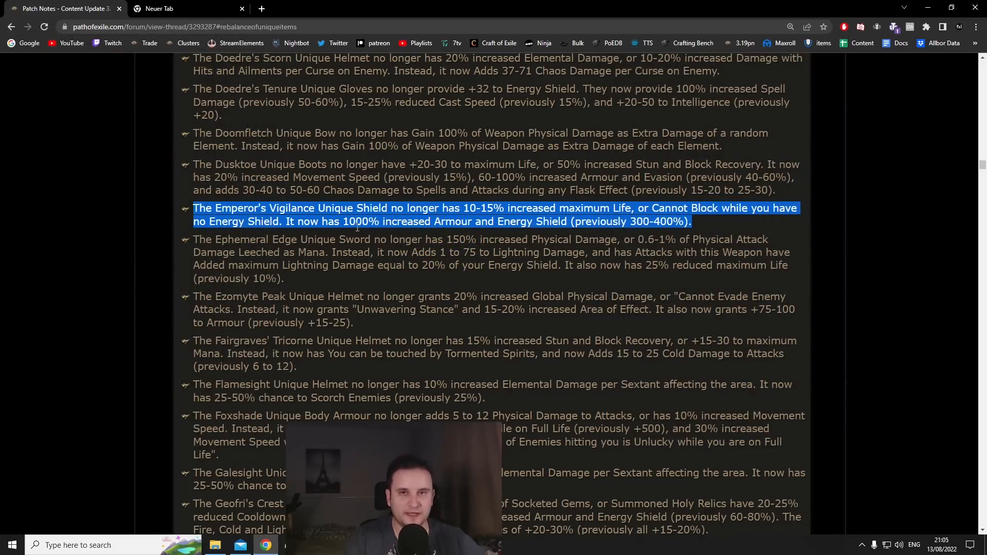
pyautogui.doubleClick(355, 222)
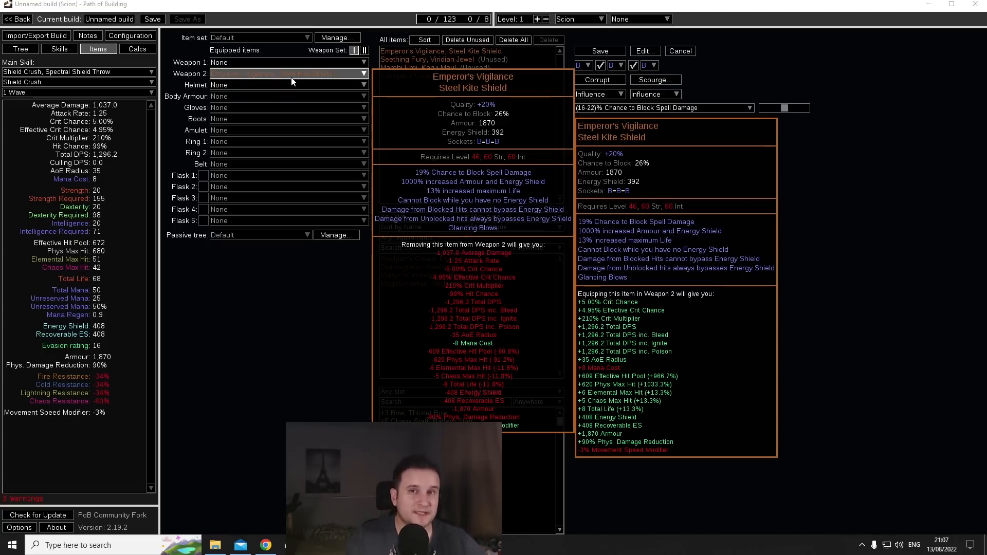
# - Check the equipped shield's stats and set Shield Crush to its Divergent variant
pyautogui.click(59, 49)
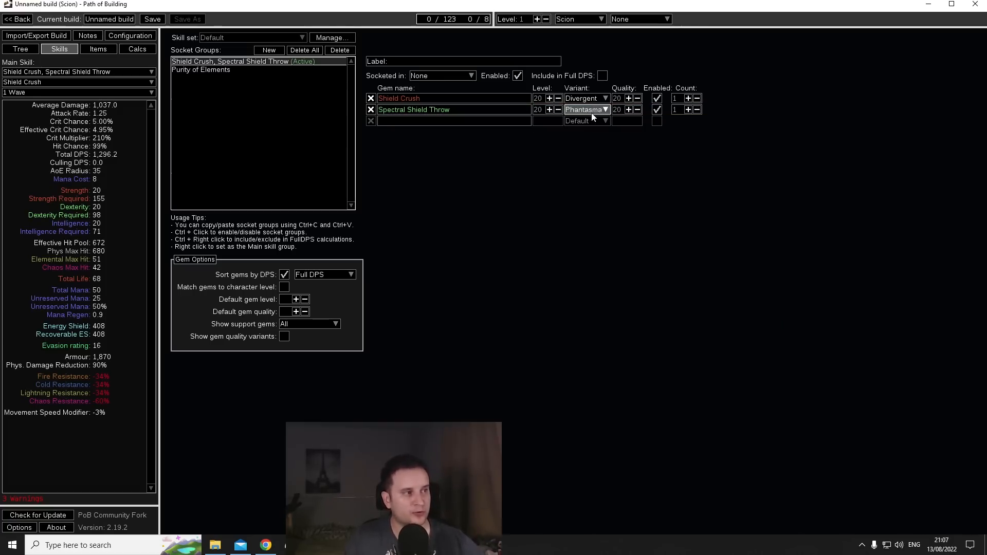
pyautogui.click(585, 110)
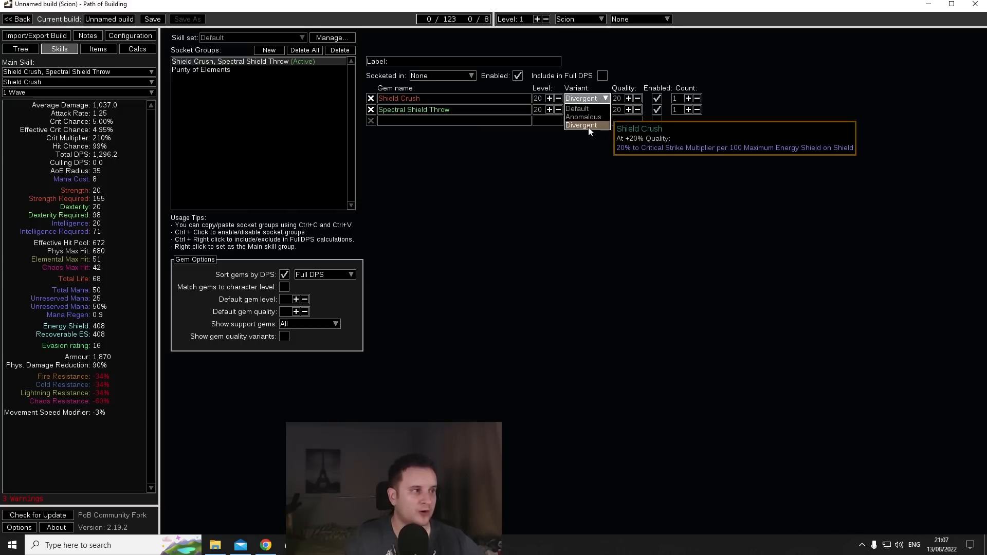
pyautogui.click(99, 48)
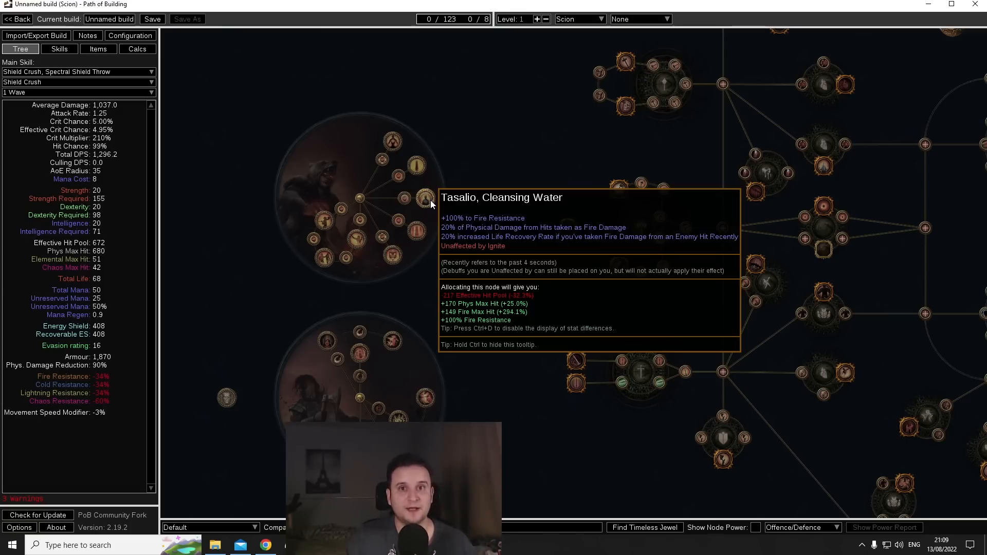
pyautogui.moveTo(449, 277)
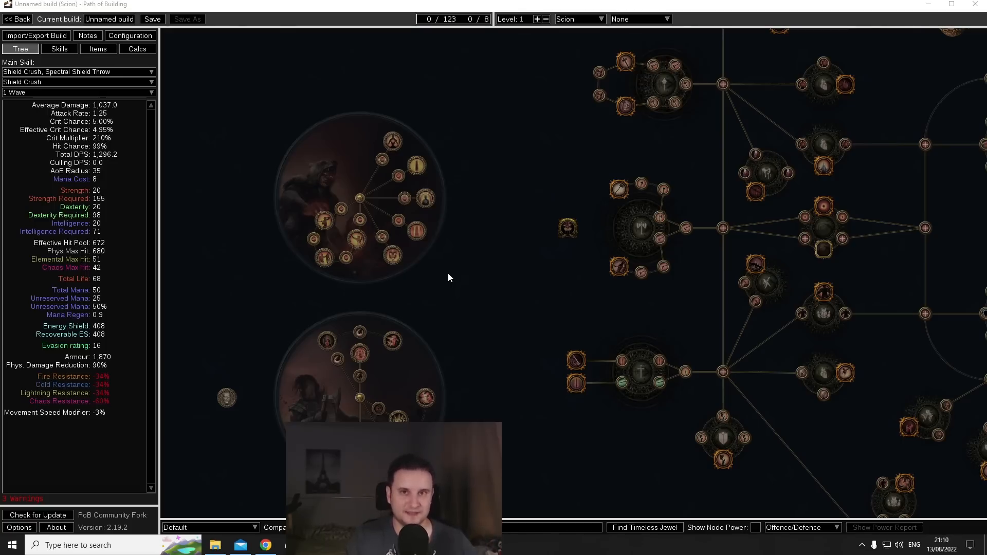
pyautogui.moveTo(547, 302)
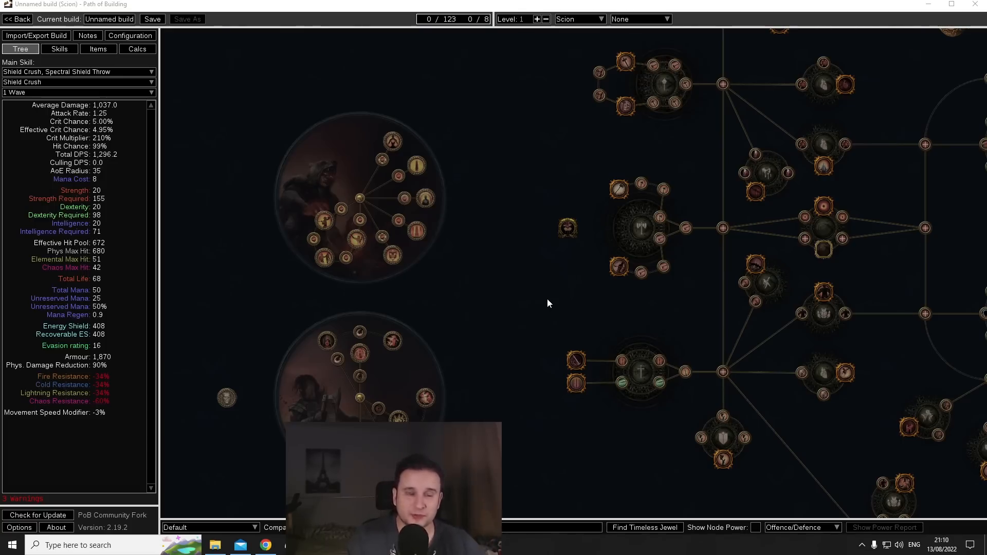
pyautogui.moveTo(585, 254)
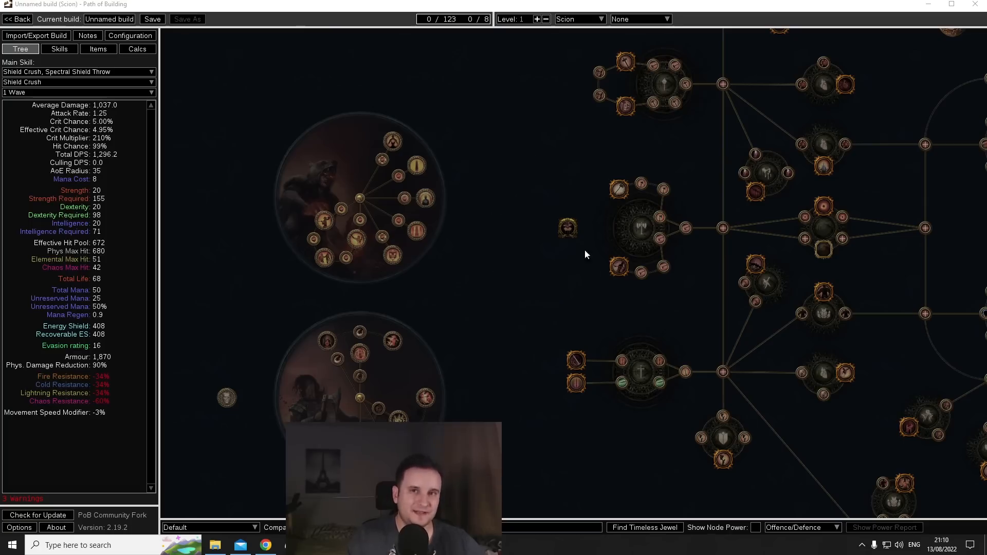
pyautogui.moveTo(525, 267)
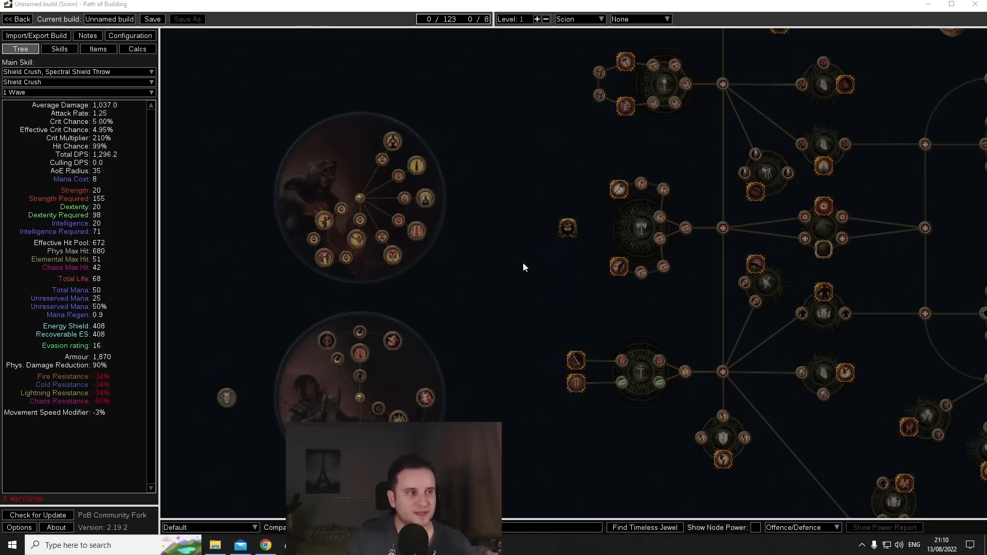
pyautogui.moveTo(467, 251)
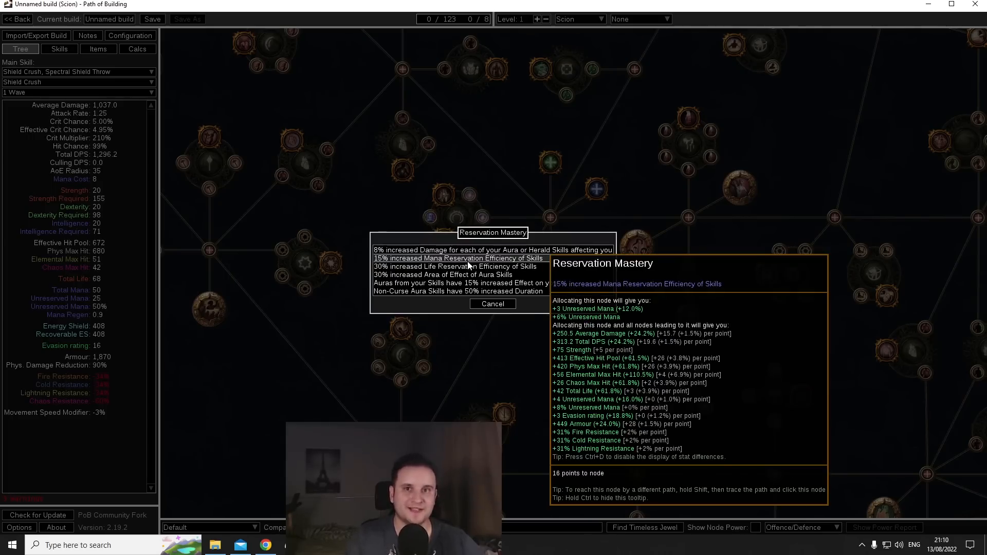
pyautogui.click(492, 304)
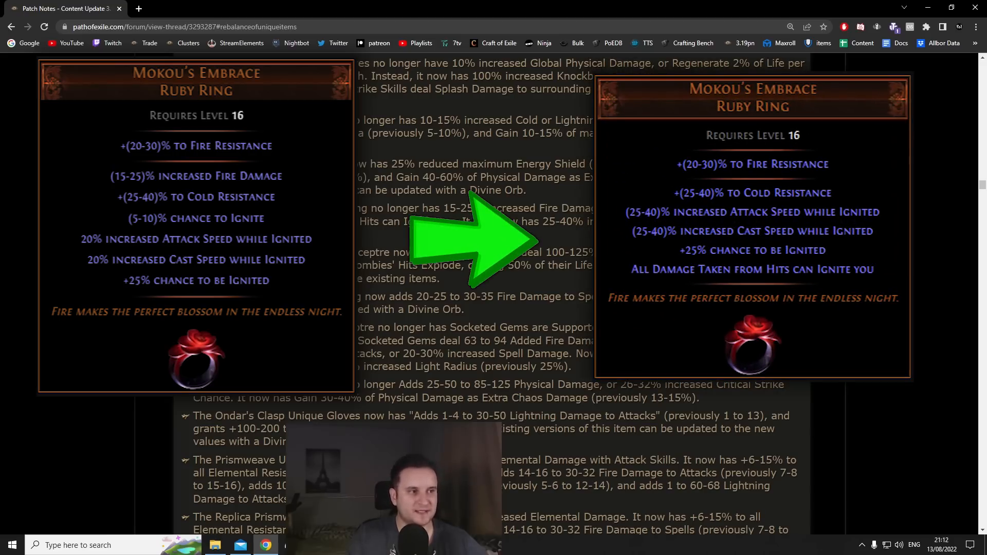
# - Highlight the Mokou's Embrace entry to compare its before-and-after rework
pyautogui.moveTo(359, 221); pyautogui.dragTo(448, 221)
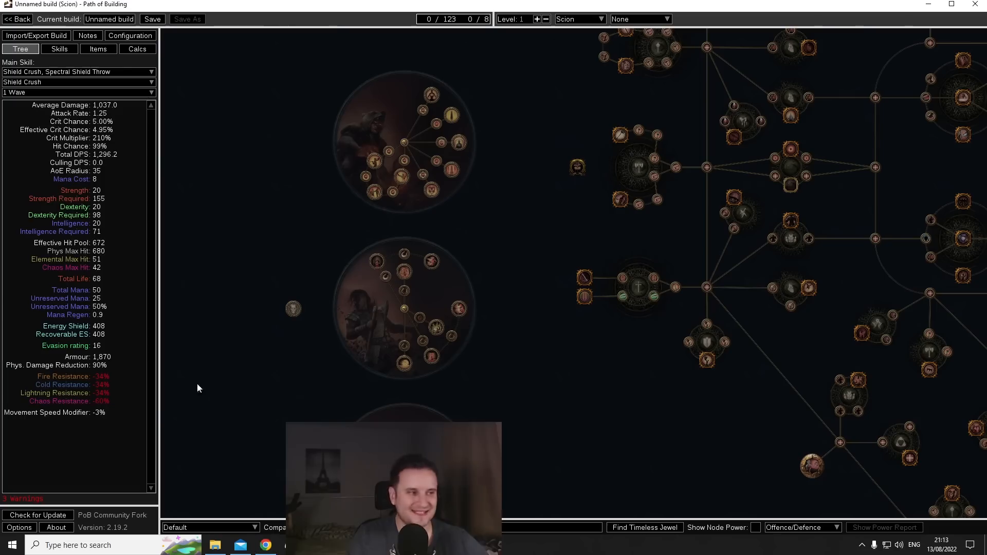
# - Search 'moko' to add Mokou's Embrace ruby ring, then move to the skill gem setup
pyautogui.click(99, 48)
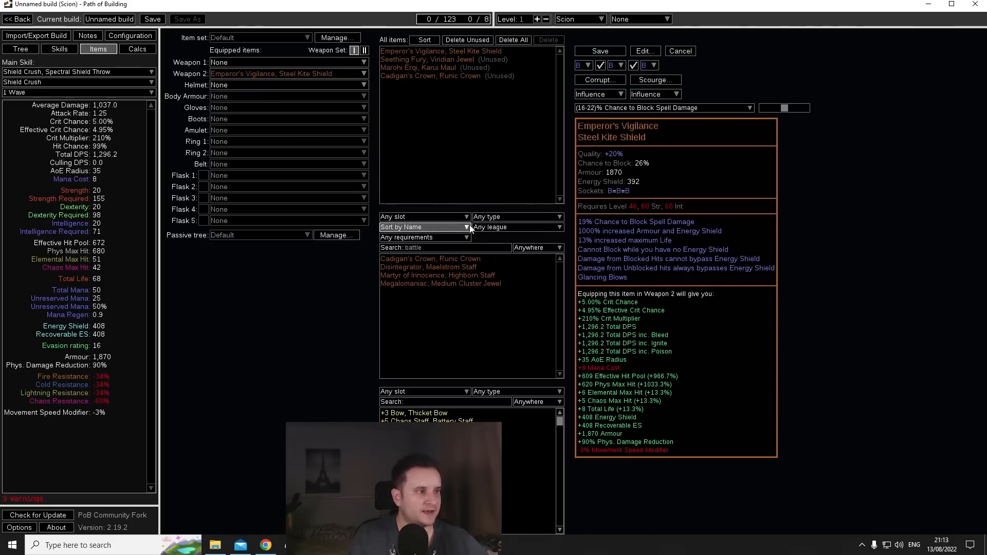
pyautogui.write('mokou')
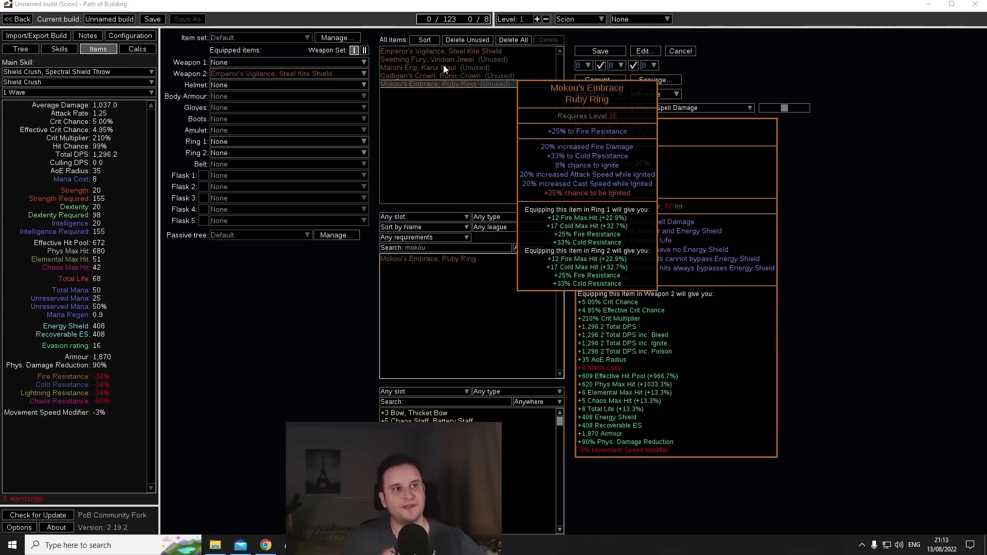
pyautogui.click(59, 50)
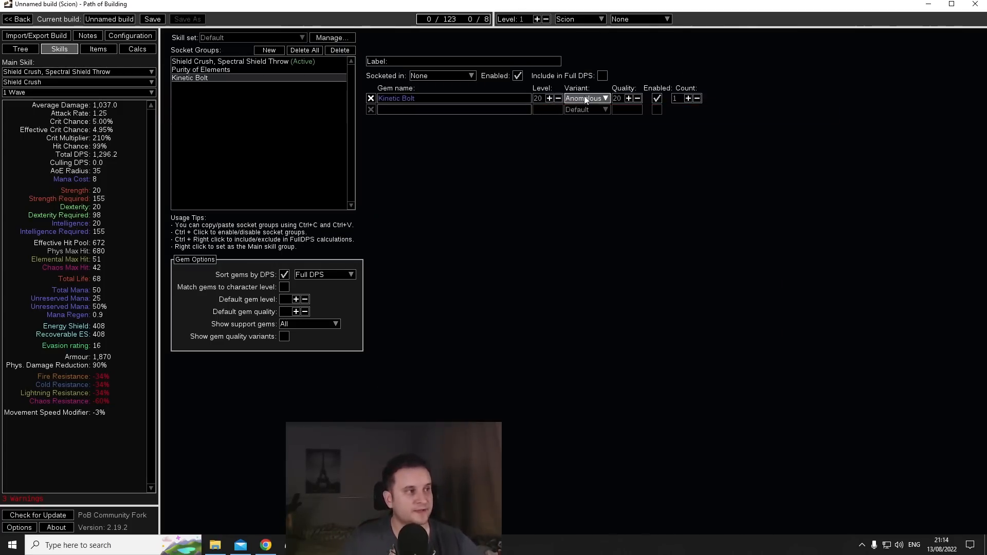
# - Keep Kinetic Bolt on its Anomalous variant and flip between skills and the item collection
pyautogui.click(586, 99)
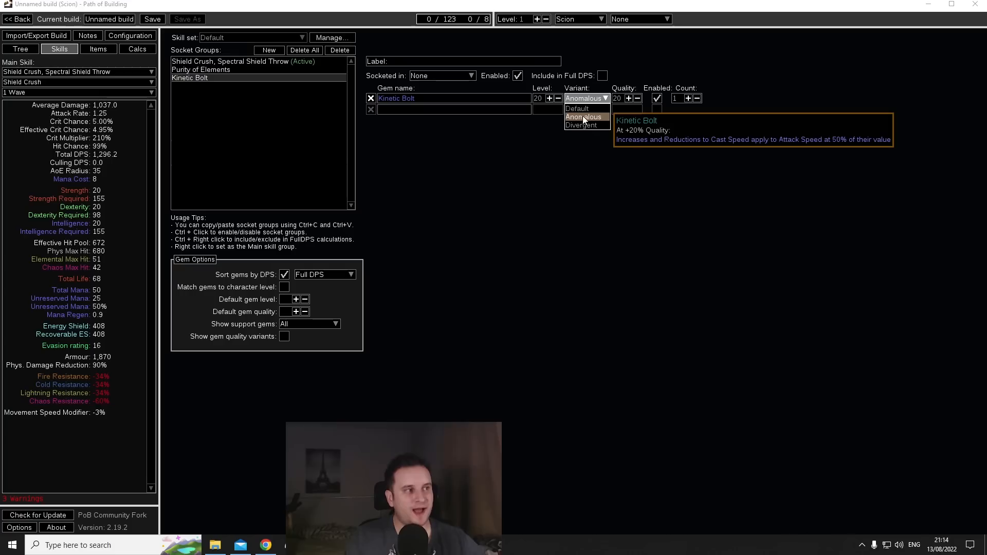
pyautogui.click(586, 99)
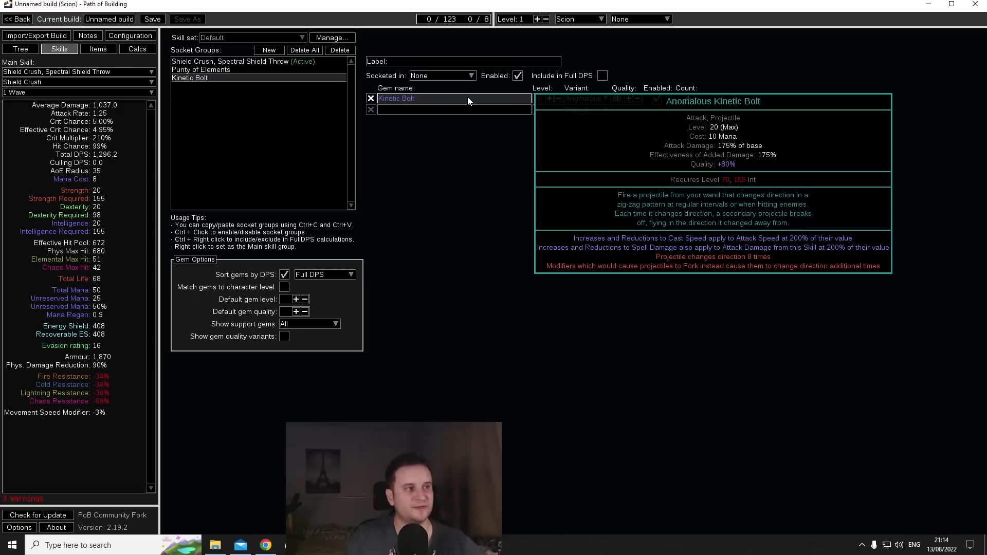
pyautogui.click(99, 49)
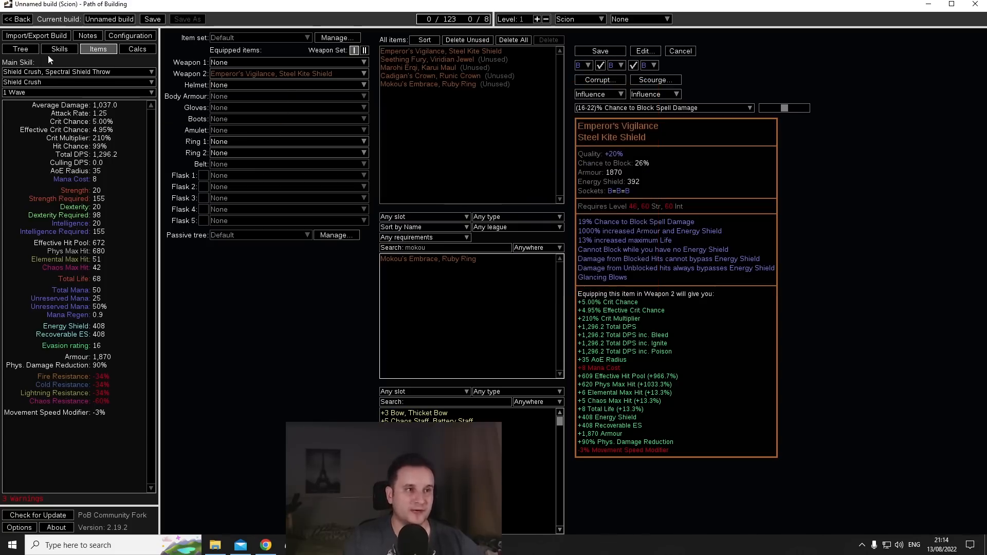
pyautogui.click(58, 48)
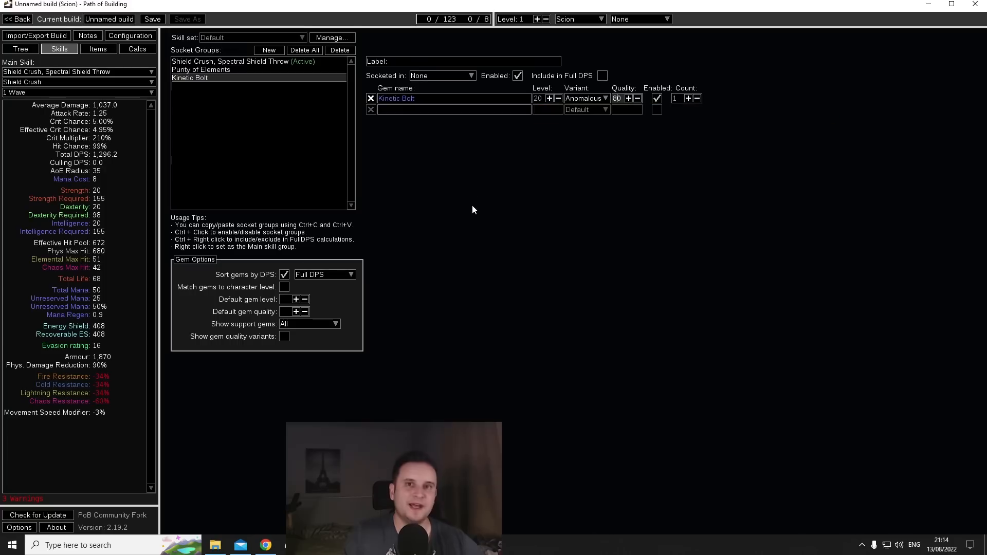
pyautogui.moveTo(465, 196)
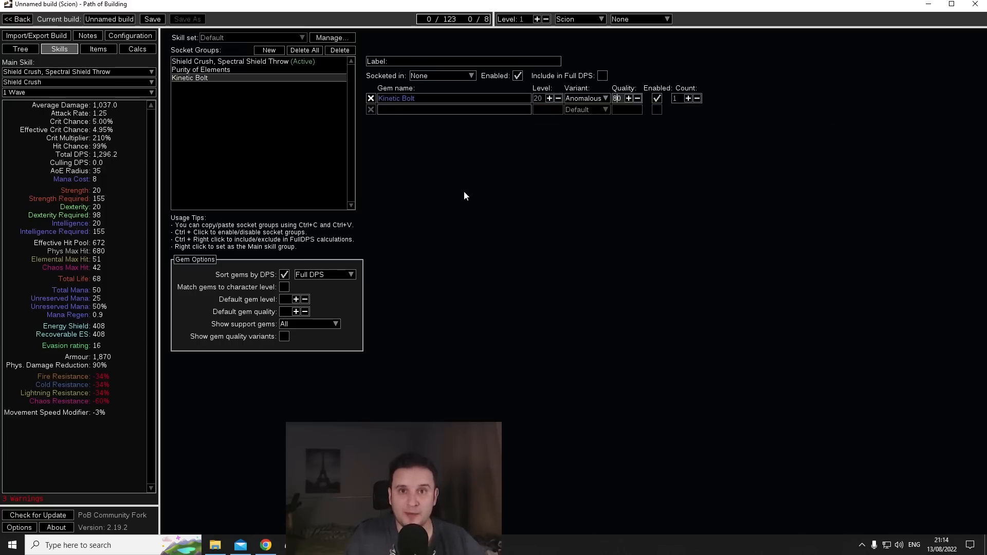
pyautogui.click(98, 48)
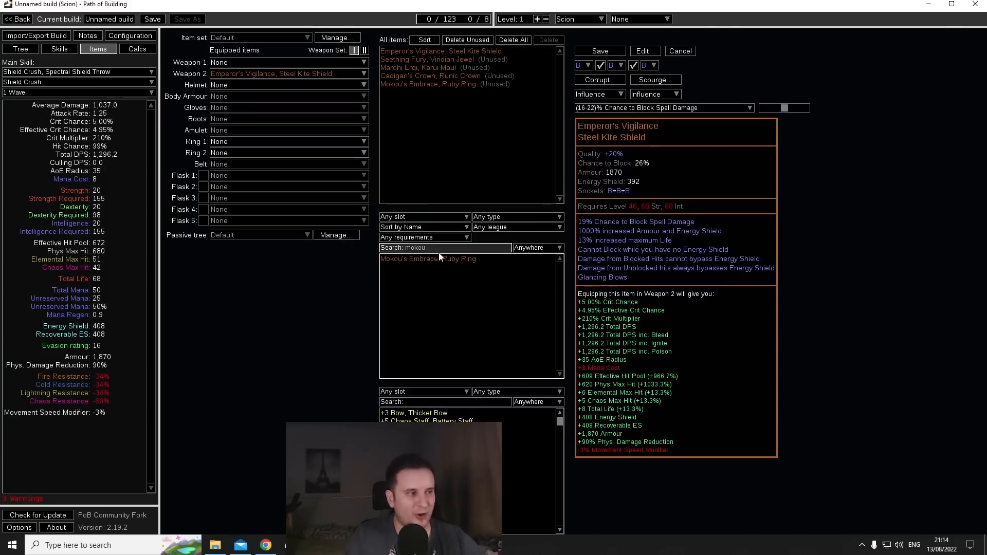
pyautogui.moveTo(428, 259)
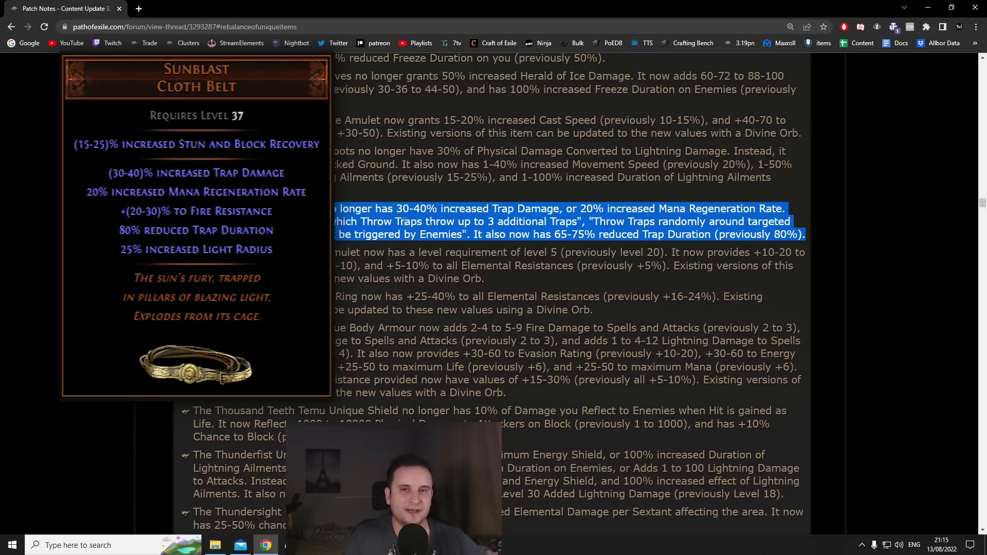
# - Highlight Sunblast's new 65-75% reduced Trap Duration value in the patch notes
pyautogui.click(470, 238)
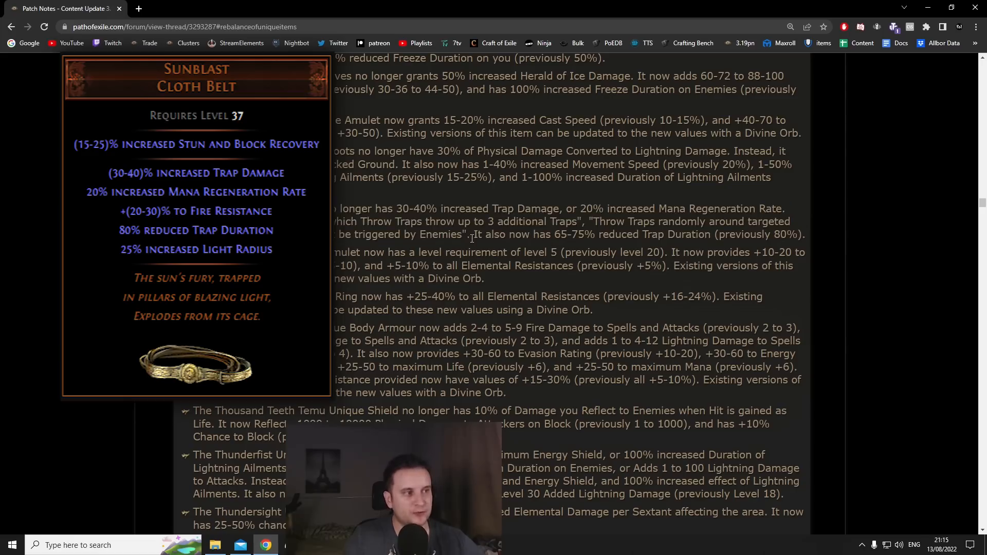
pyautogui.moveTo(474, 234); pyautogui.dragTo(708, 234)
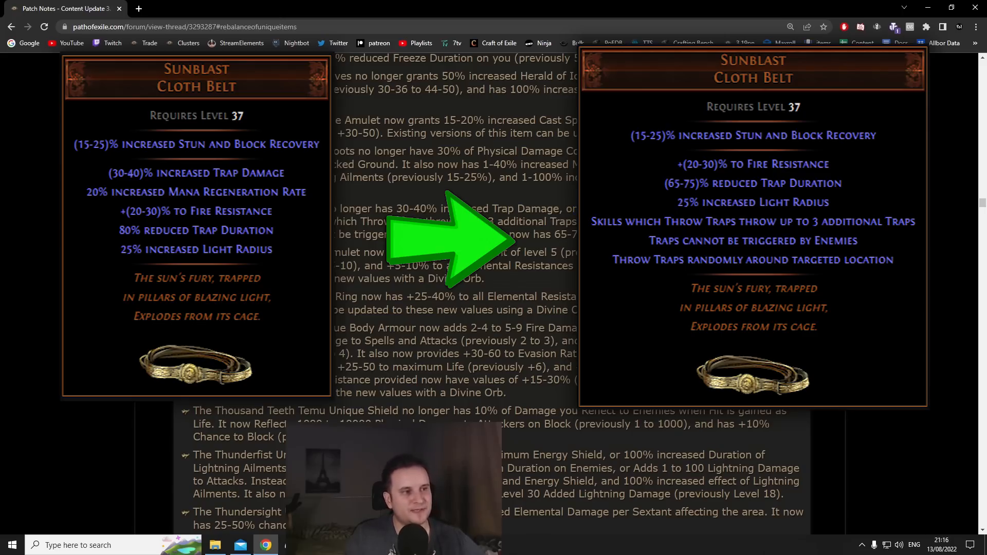
pyautogui.moveTo(333, 221); pyautogui.dragTo(431, 221)
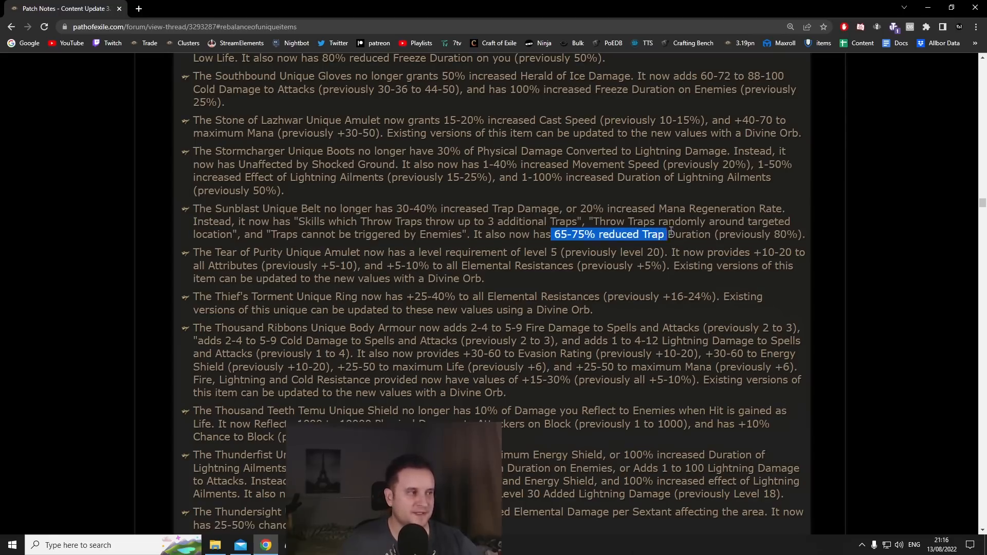
# - Clear the trap duration highlight and continue reading down toward the Vaal Caress entry
pyautogui.moveTo(664, 234); pyautogui.dragTo(709, 234)
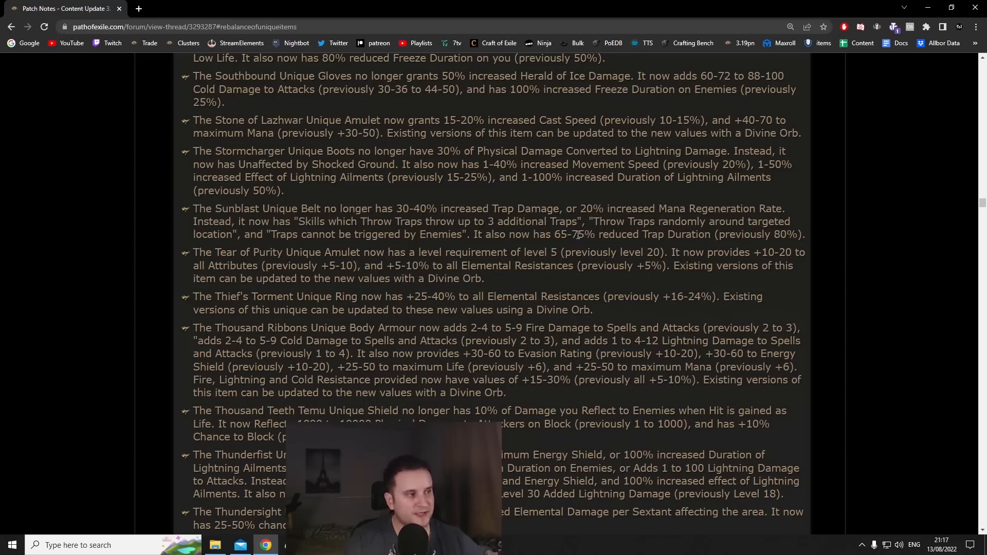
pyautogui.moveTo(572, 235); pyautogui.dragTo(709, 234)
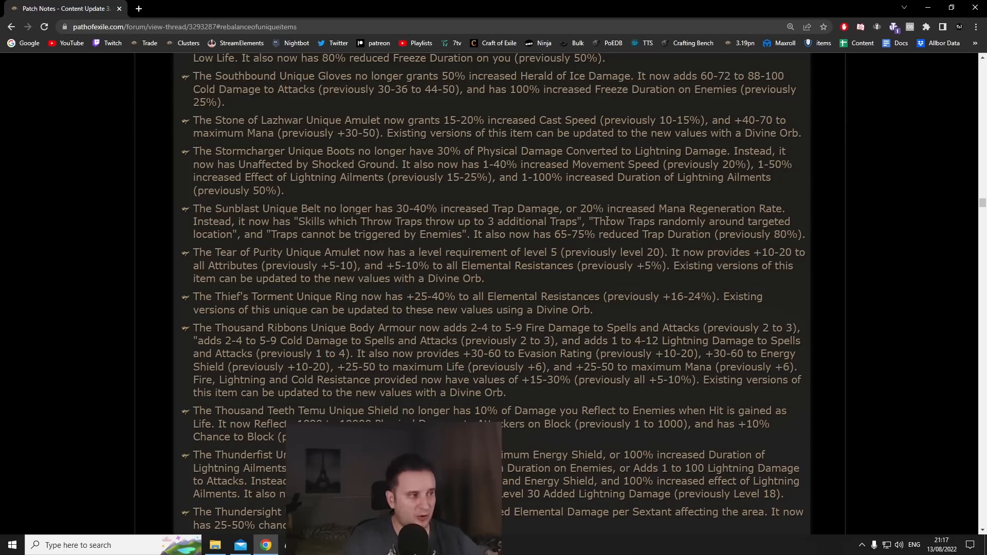
pyautogui.moveTo(587, 221); pyautogui.dragTo(231, 234)
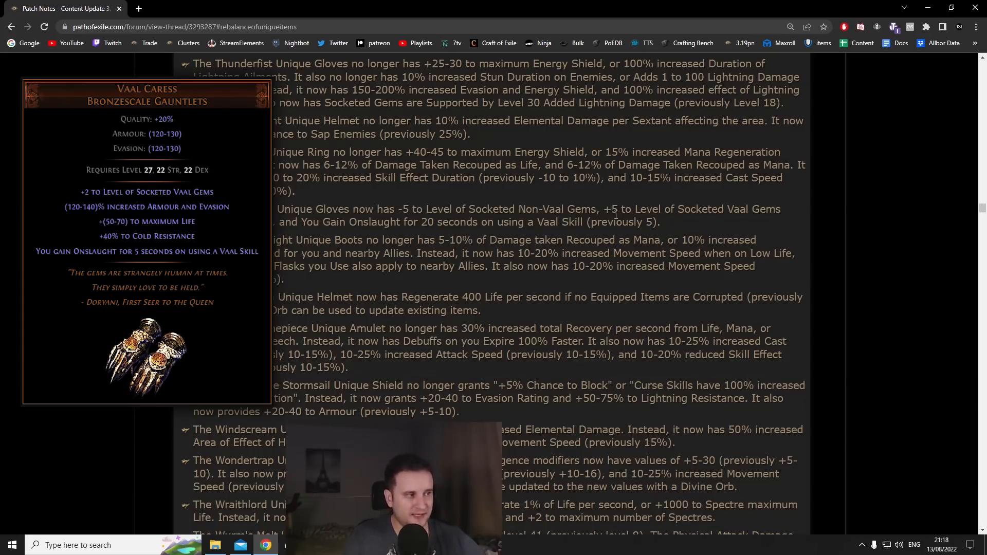
# - Read through the Vaal Caress gloves entry, highlighting the whole paragraph and clearing it
pyautogui.moveTo(614, 208); pyautogui.dragTo(417, 240)
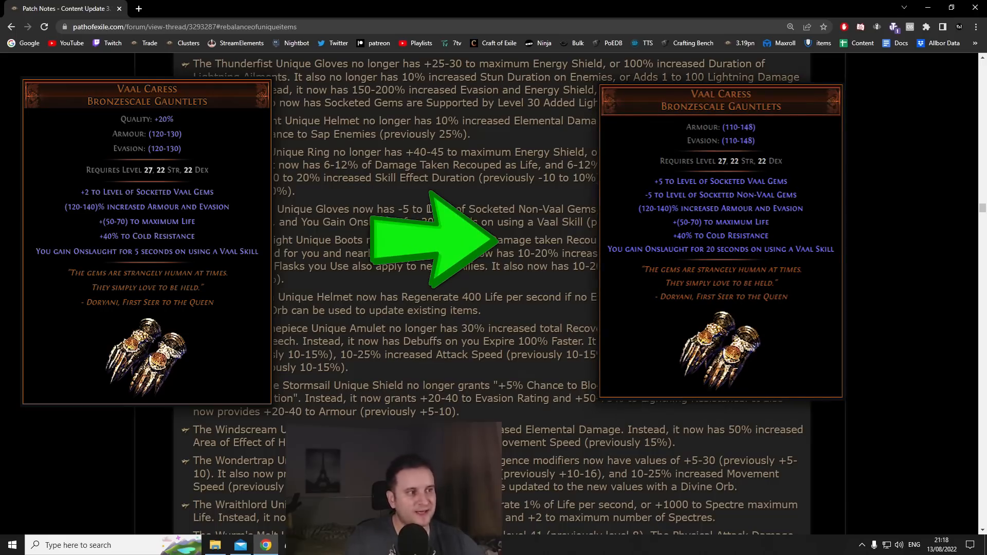
pyautogui.moveTo(400, 209); pyautogui.dragTo(592, 209)
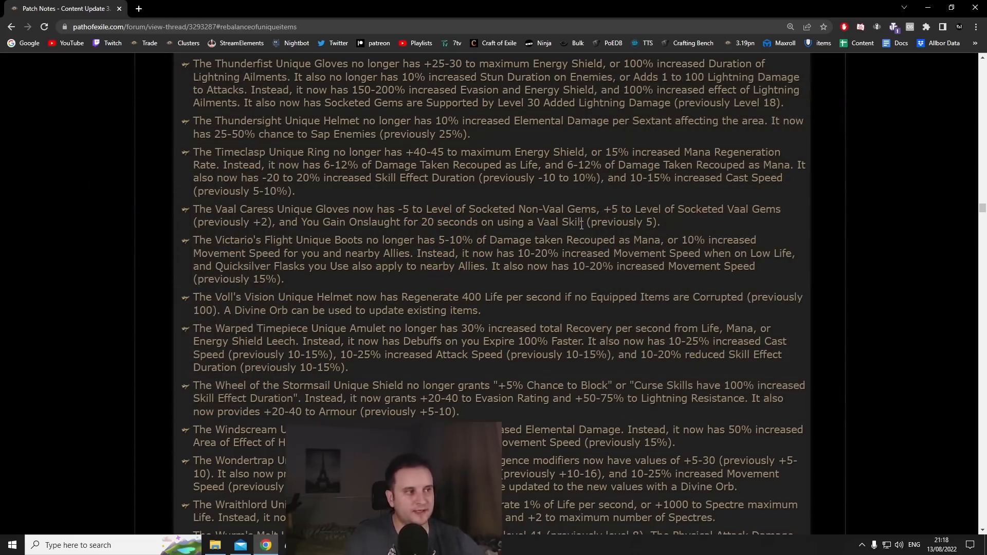
pyautogui.moveTo(279, 222); pyautogui.dragTo(582, 222)
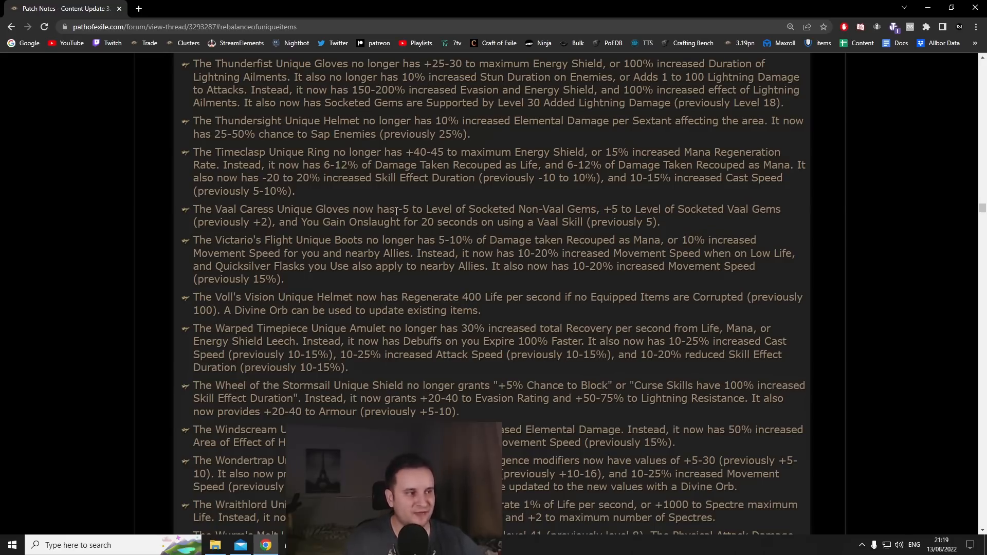
pyautogui.moveTo(397, 209); pyautogui.dragTo(597, 209)
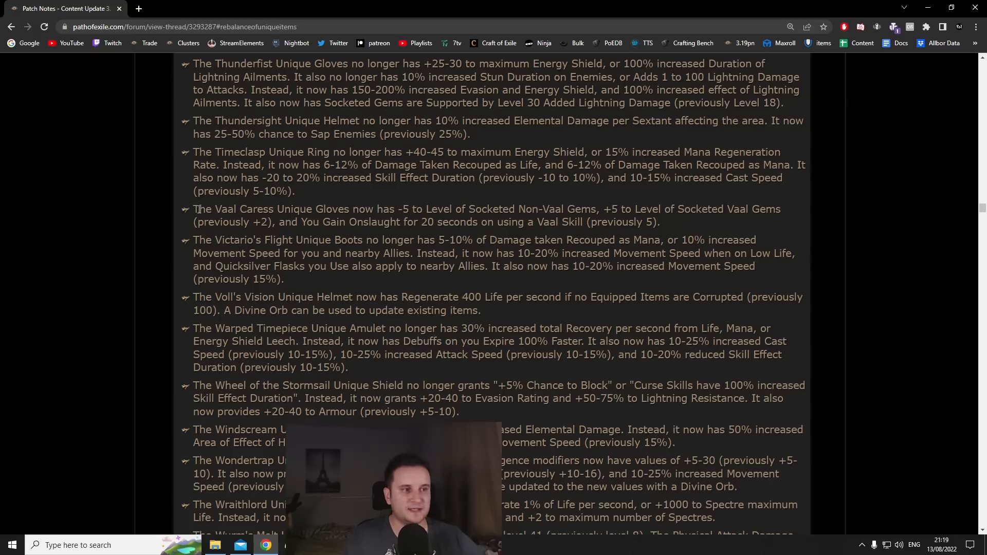
pyautogui.moveTo(194, 209); pyautogui.dragTo(659, 222)
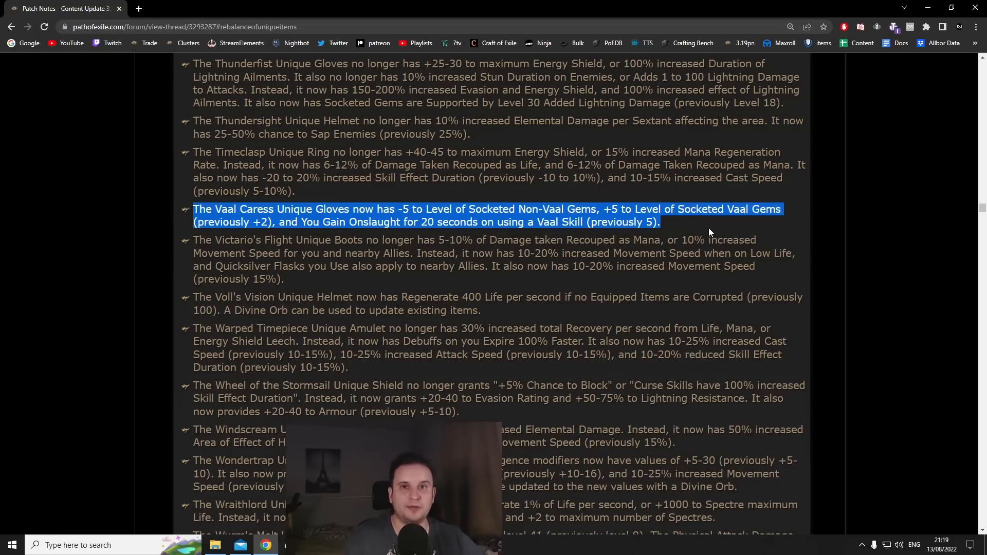
pyautogui.click(709, 233)
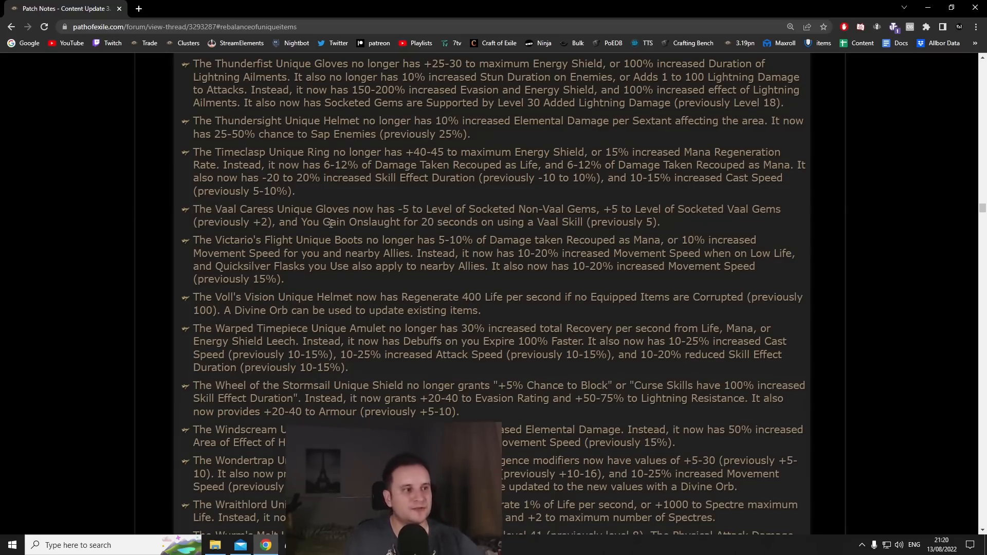
# - Move back up the patch notes to the Clayshaper through Deerstalker entries
pyautogui.moveTo(301, 222); pyautogui.dragTo(572, 240)
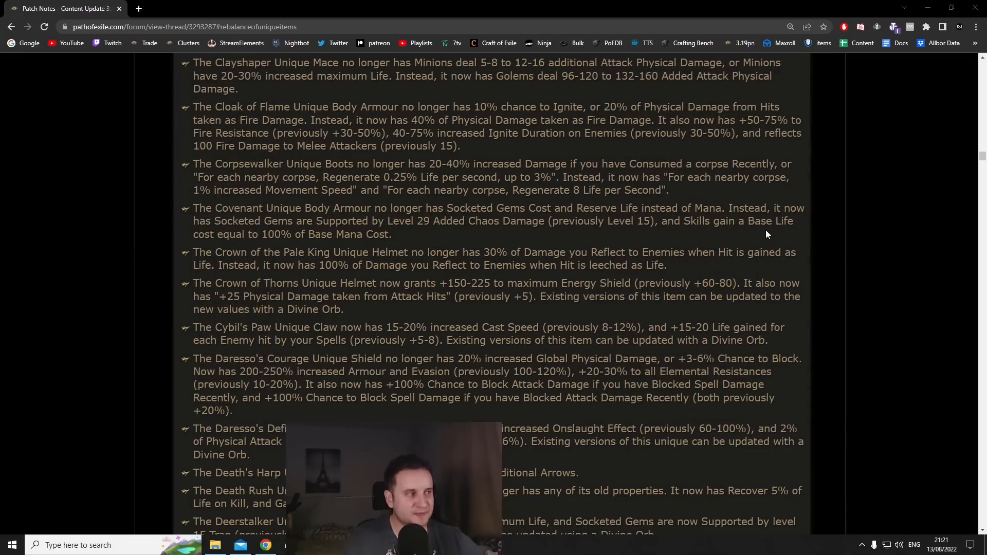
pyautogui.moveTo(772, 237)
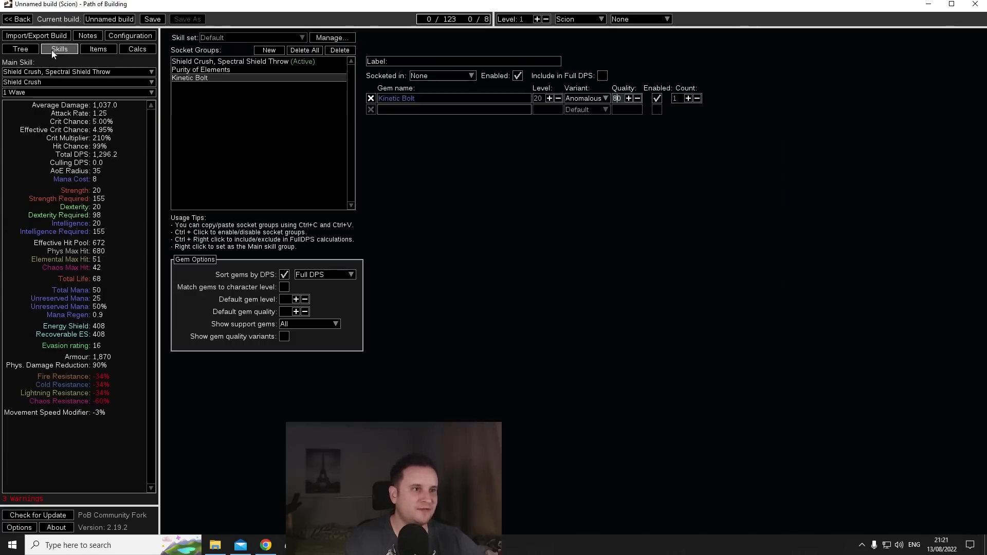
# - Search 'added chaos' in the Skills gem field and choose Added Chaos Damage
pyautogui.write('a')
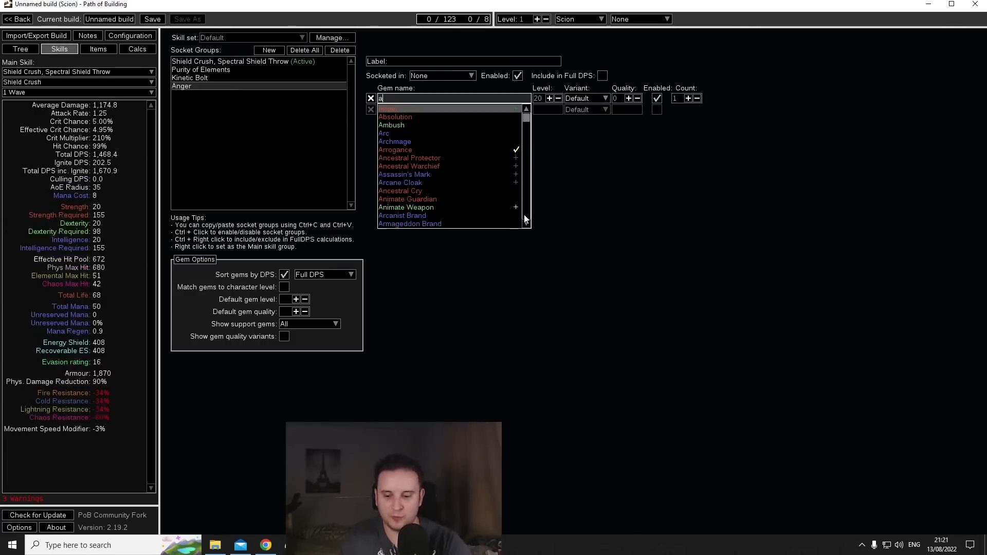
pyautogui.write('added chaos')
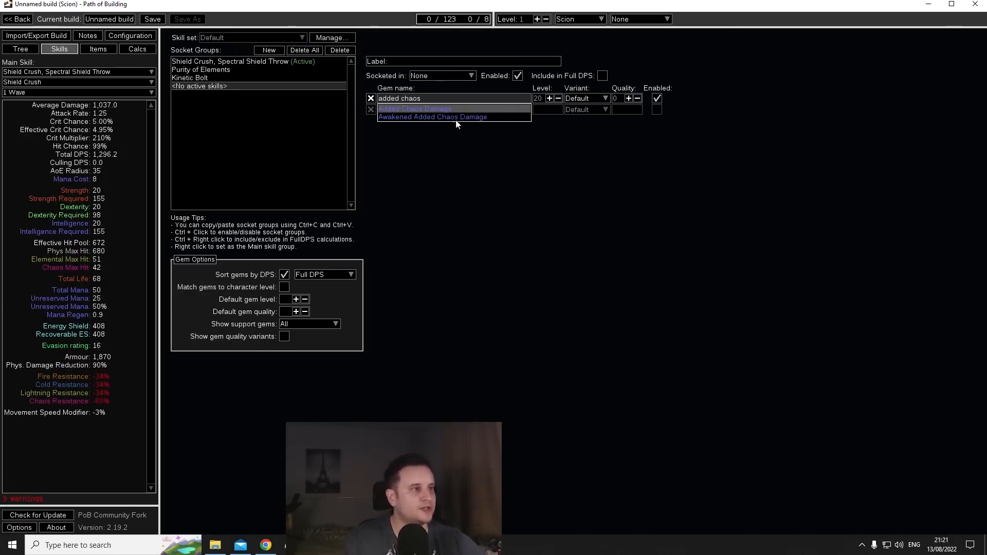
pyautogui.click(414, 108)
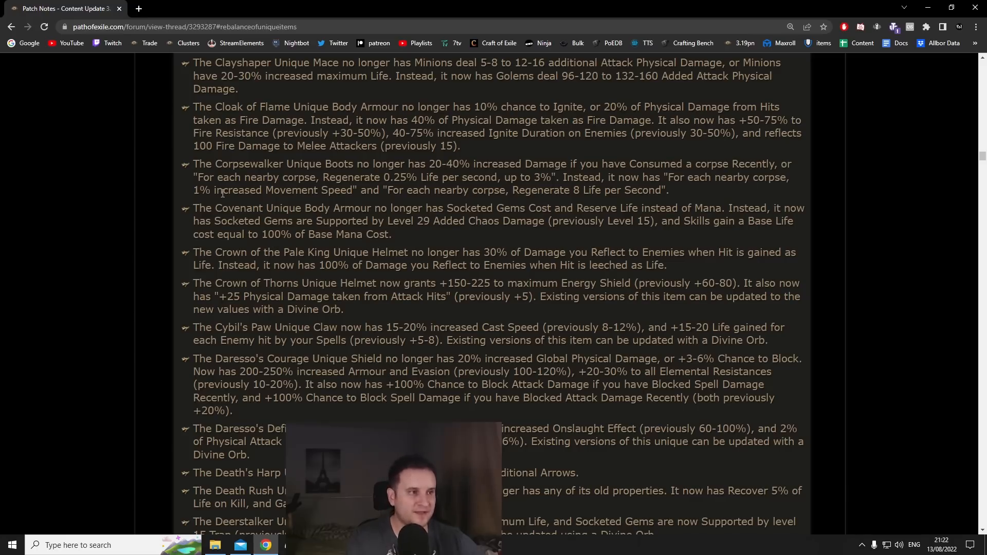
# - Highlight the Covenant body armour paragraph with its Level 29 Added Chaos Damage support
pyautogui.moveTo(193, 208); pyautogui.dragTo(390, 234)
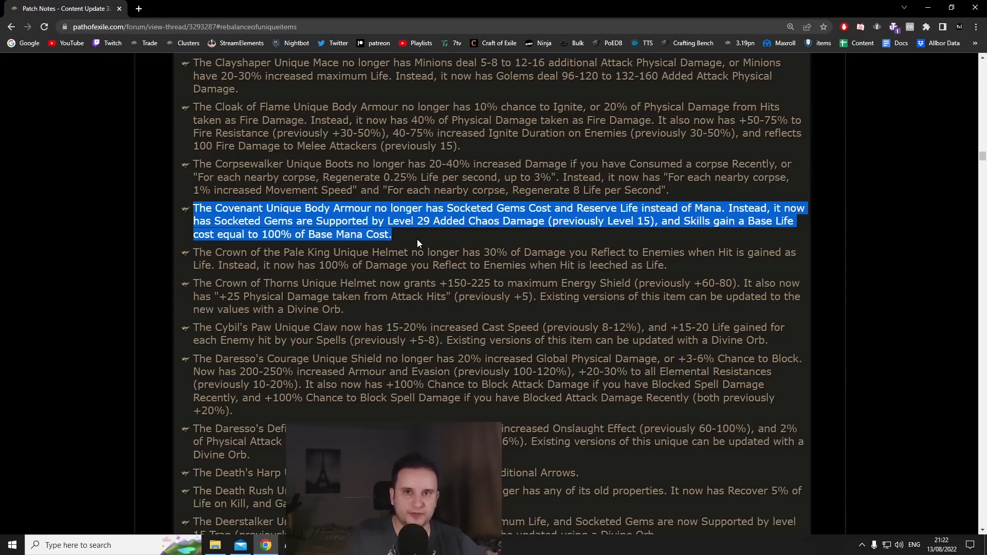
pyautogui.click(433, 236)
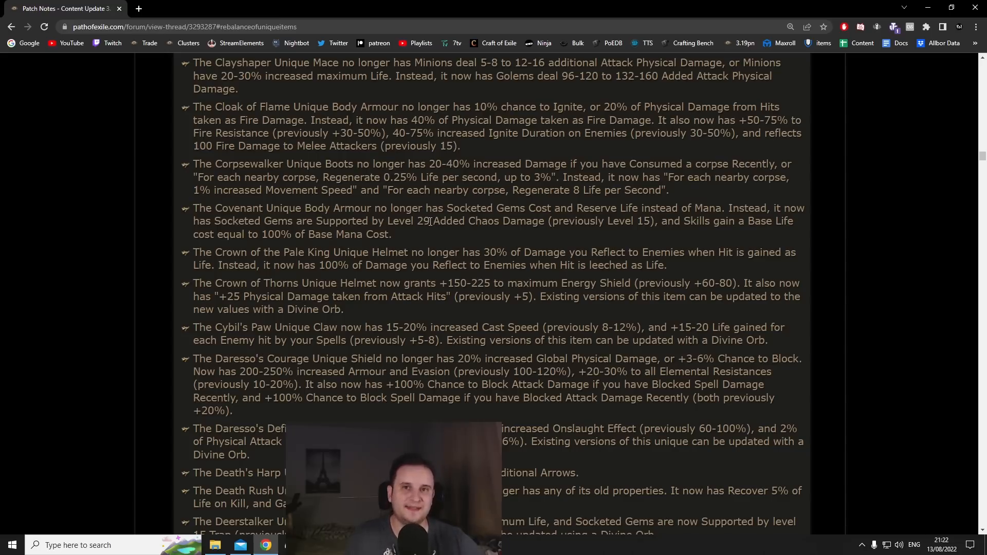
pyautogui.moveTo(192, 208); pyautogui.dragTo(390, 235)
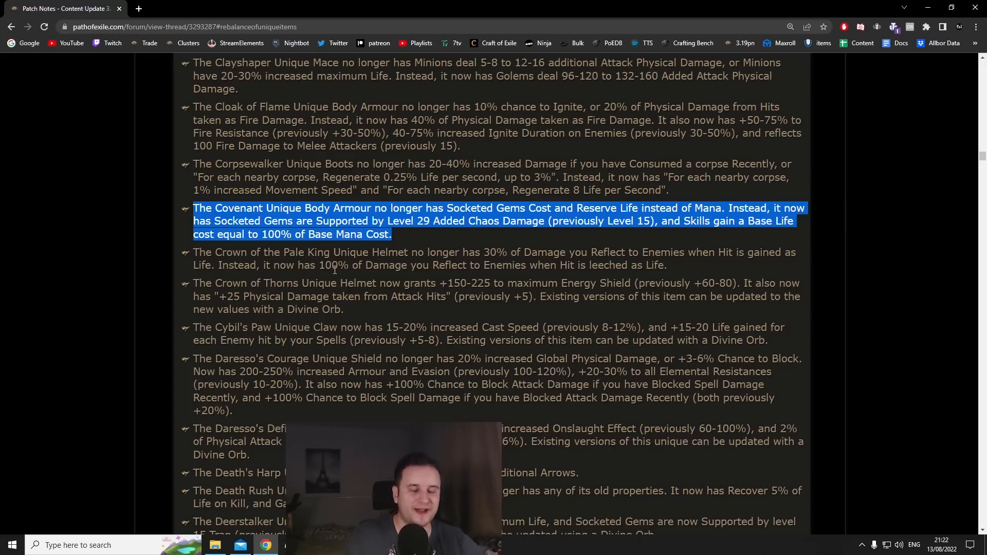
pyautogui.moveTo(192, 210)
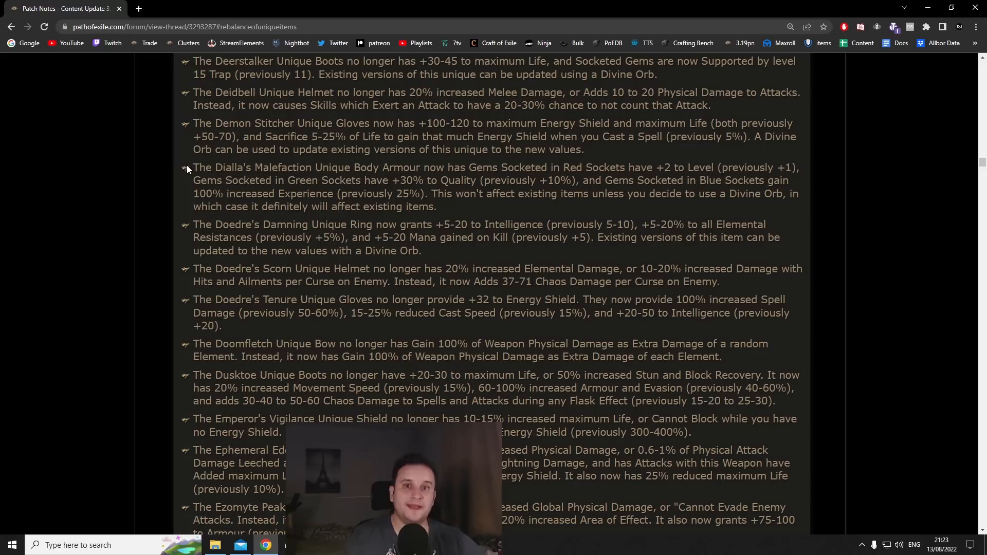
# - Highlight the Dialla's Malefaction body armour change paragraph
pyautogui.moveTo(193, 167); pyautogui.dragTo(436, 206)
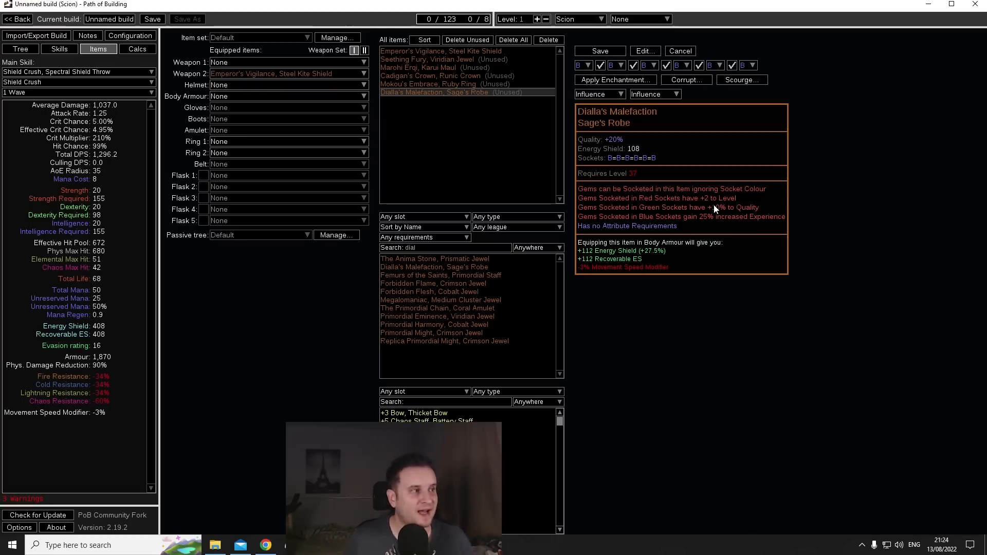
pyautogui.moveTo(679, 178)
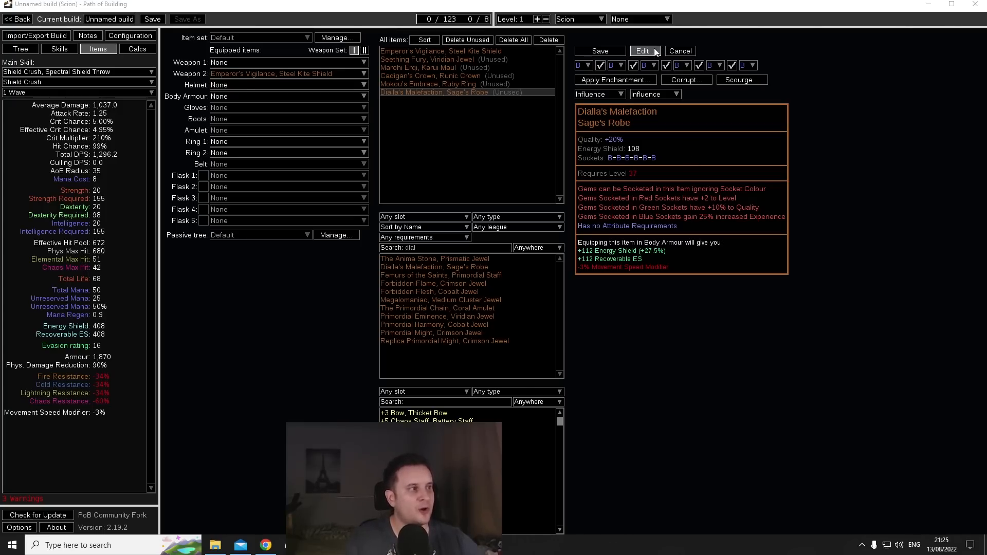
# - Edit Dialla's Malefaction item text to +30% Quality and 100% Experience socket bonuses
pyautogui.click(643, 51)
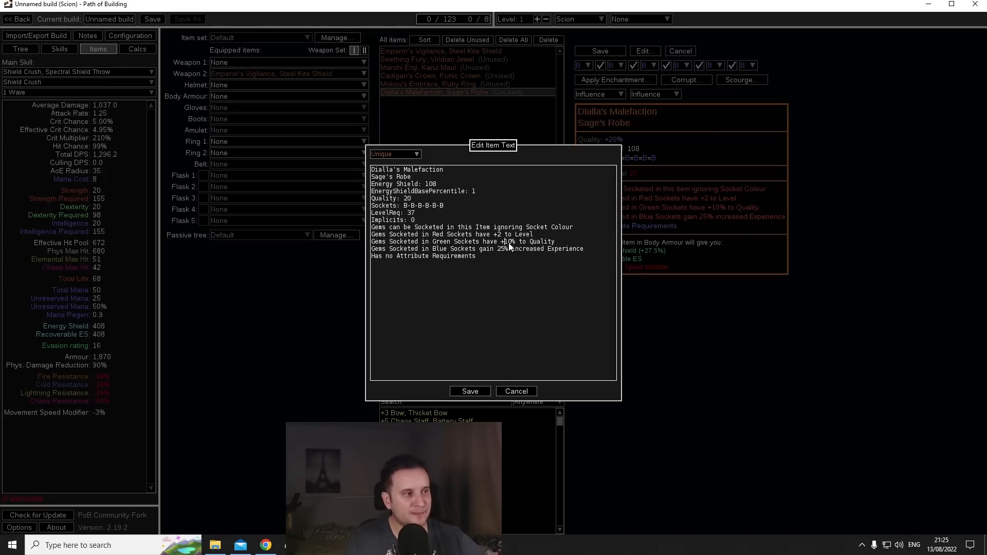
pyautogui.click(469, 390)
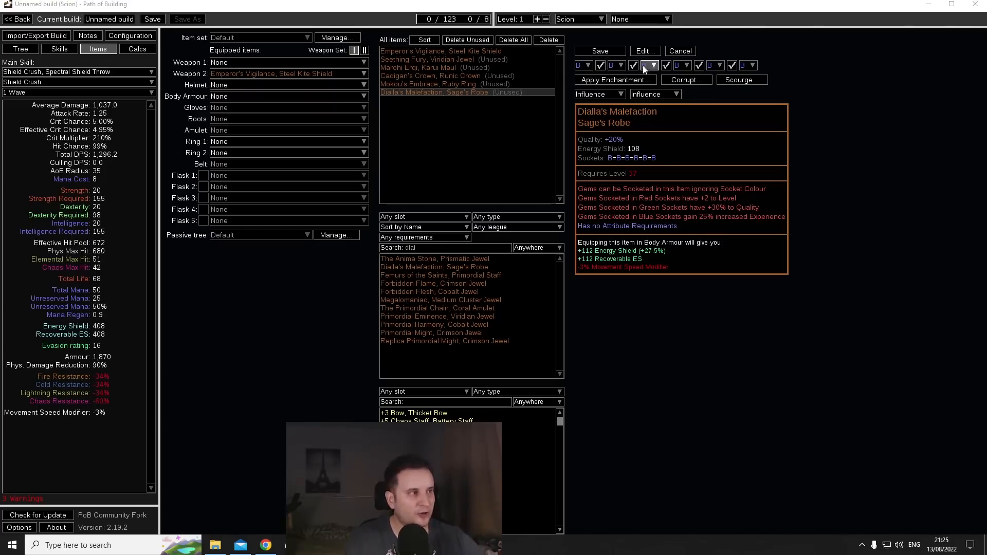
pyautogui.click(642, 50)
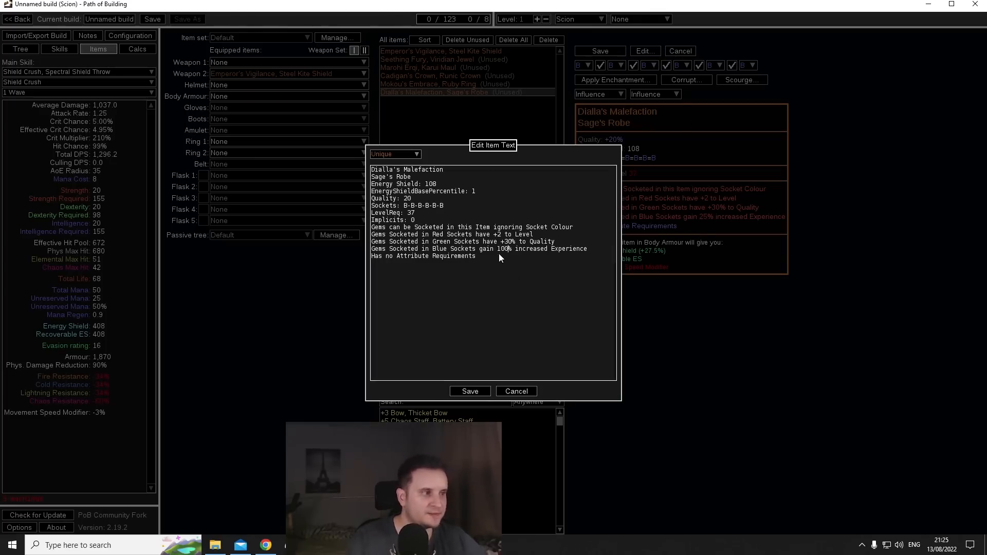
pyautogui.click(469, 391)
pyautogui.write('skin of the lord')
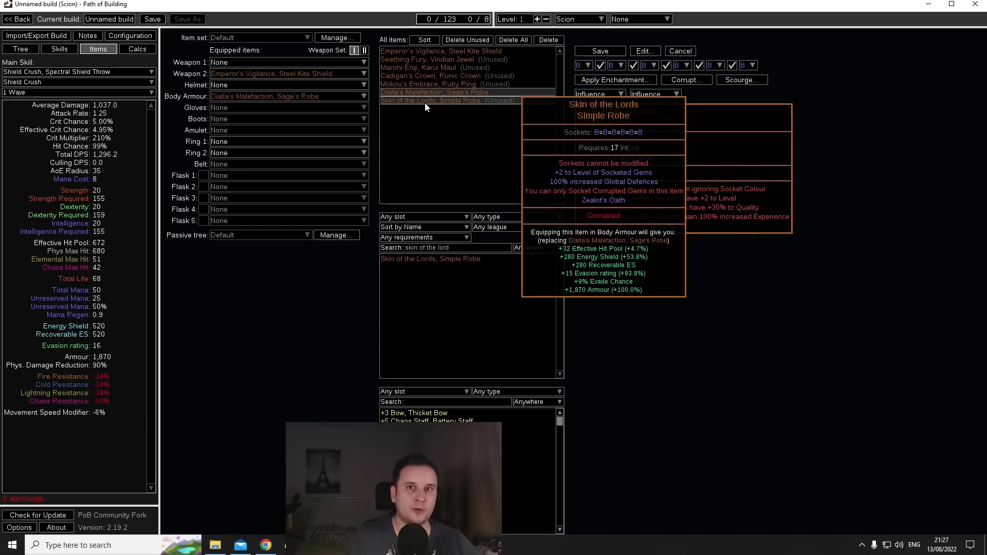
pyautogui.moveTo(433, 92)
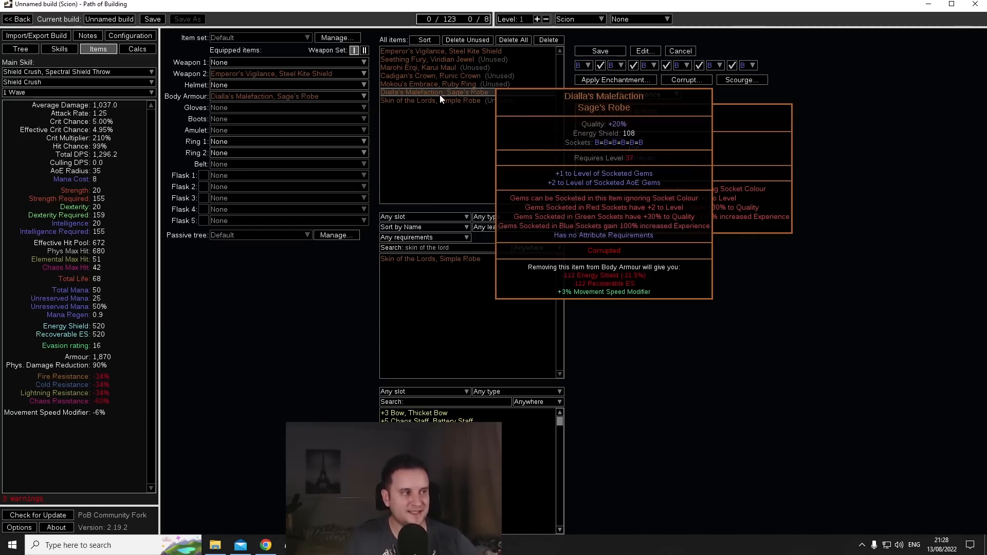
pyautogui.moveTo(429, 100)
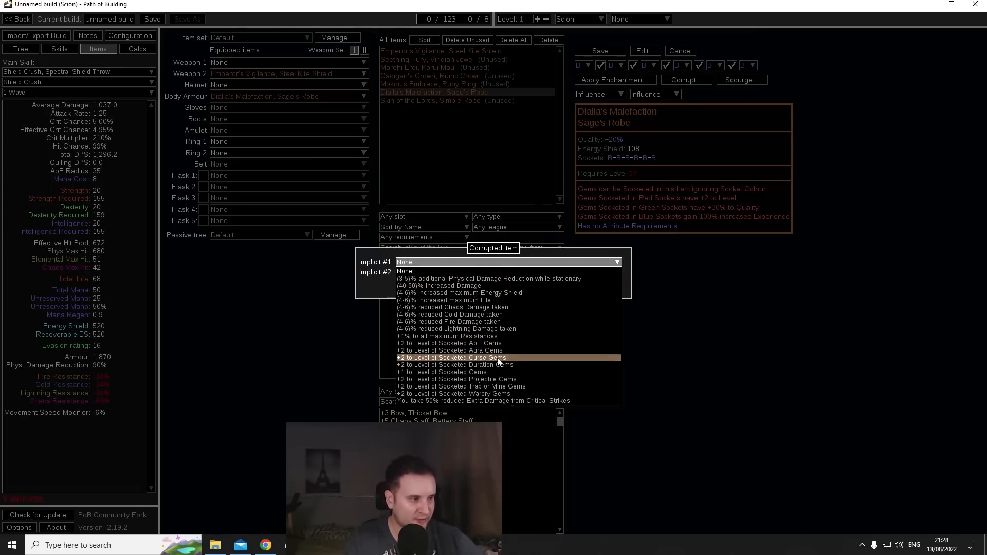
# - Corrupt Dialla's Malefaction with +1 to Socketed Gems and +2 to Socketed AoE Gems implicits
pyautogui.click(442, 371)
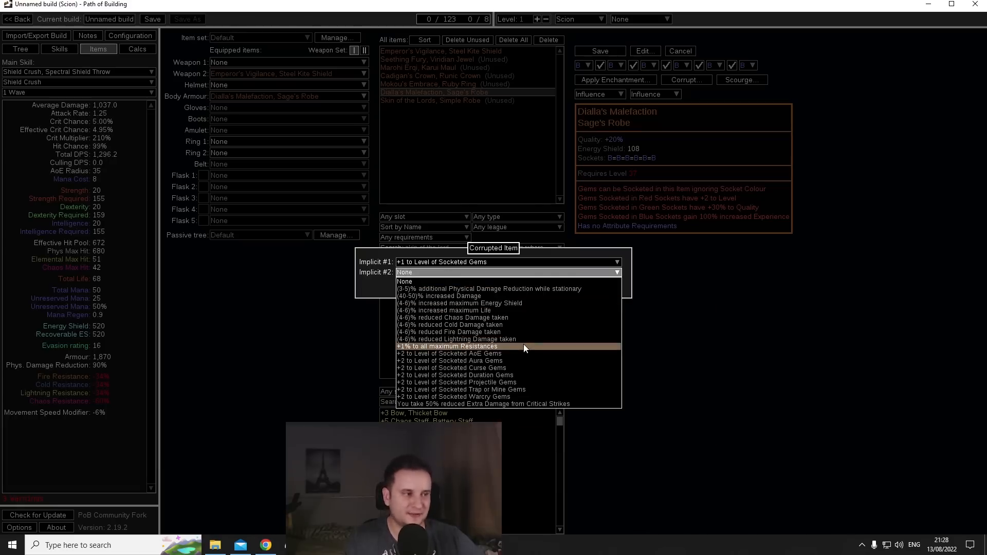
pyautogui.moveTo(504, 353)
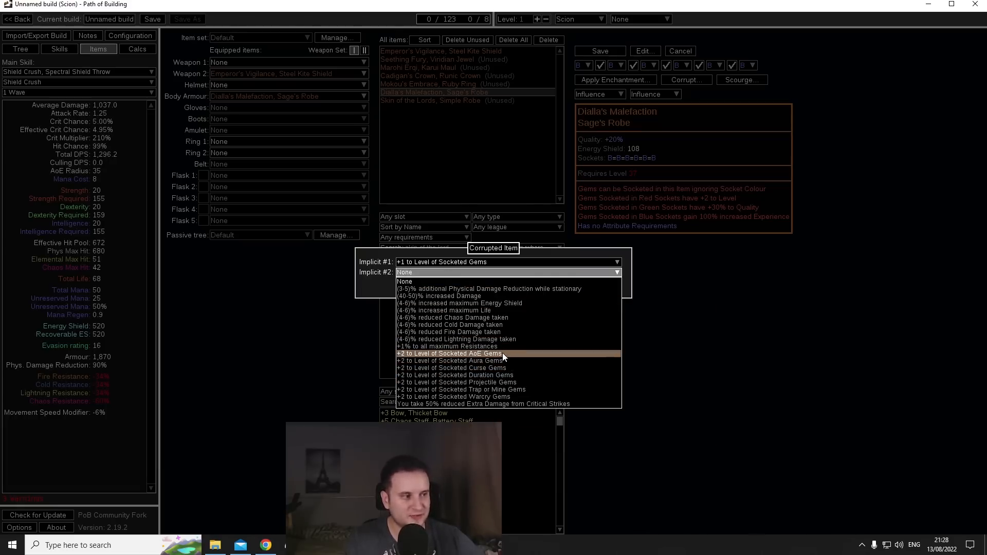
pyautogui.click(448, 353)
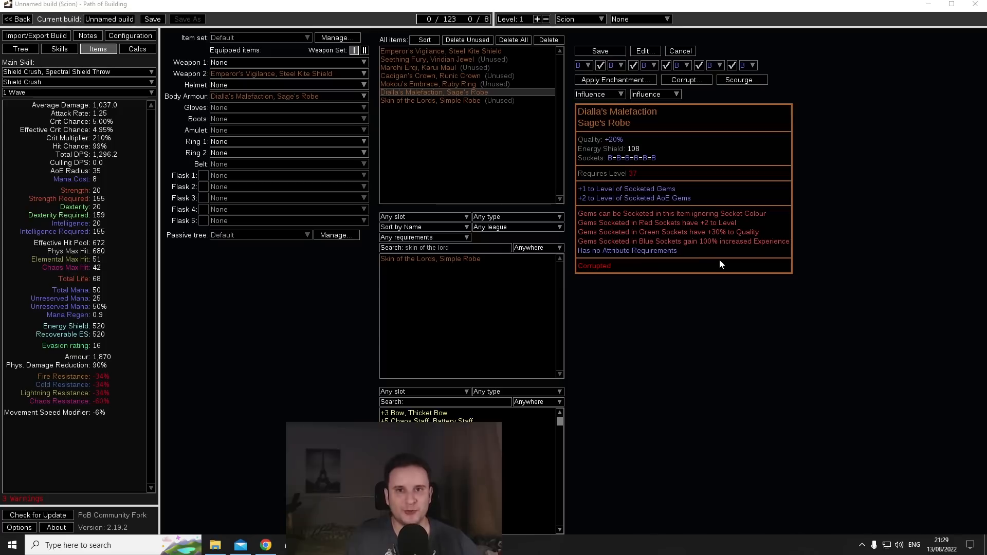
pyautogui.moveTo(599, 267)
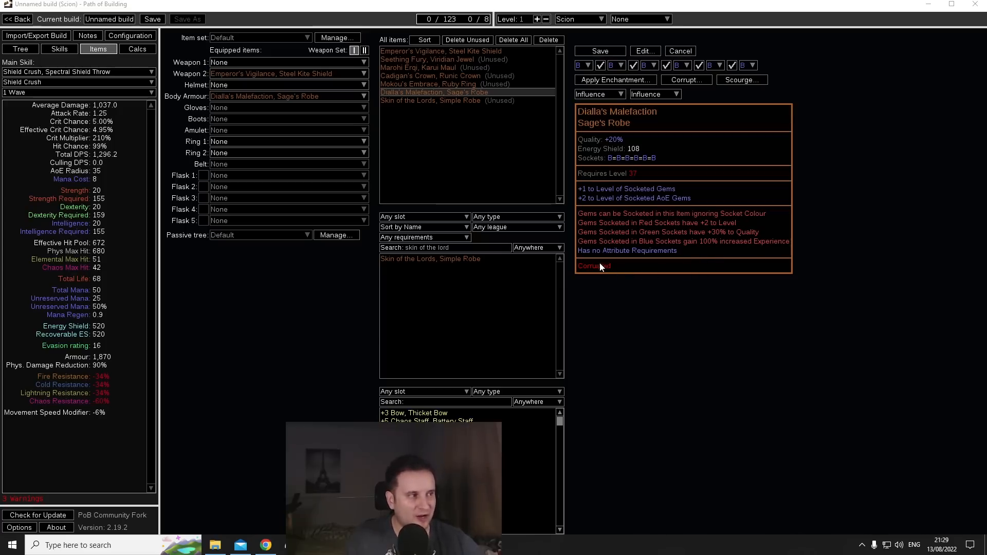
pyautogui.moveTo(592, 303)
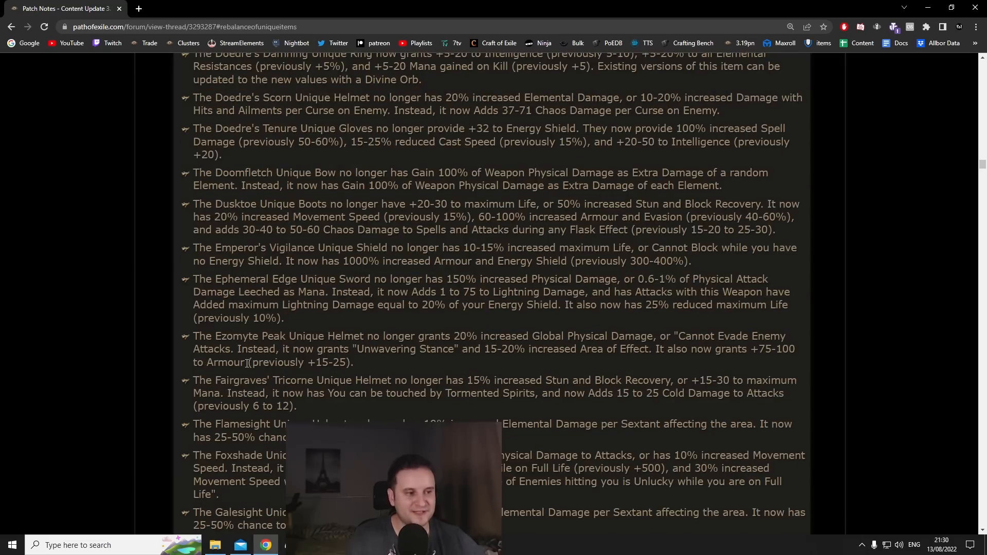
# - Highlight the Ephemeral Edge name, then the Dialla's Malefaction change paragraph
pyautogui.moveTo(193, 279); pyautogui.dragTo(284, 318)
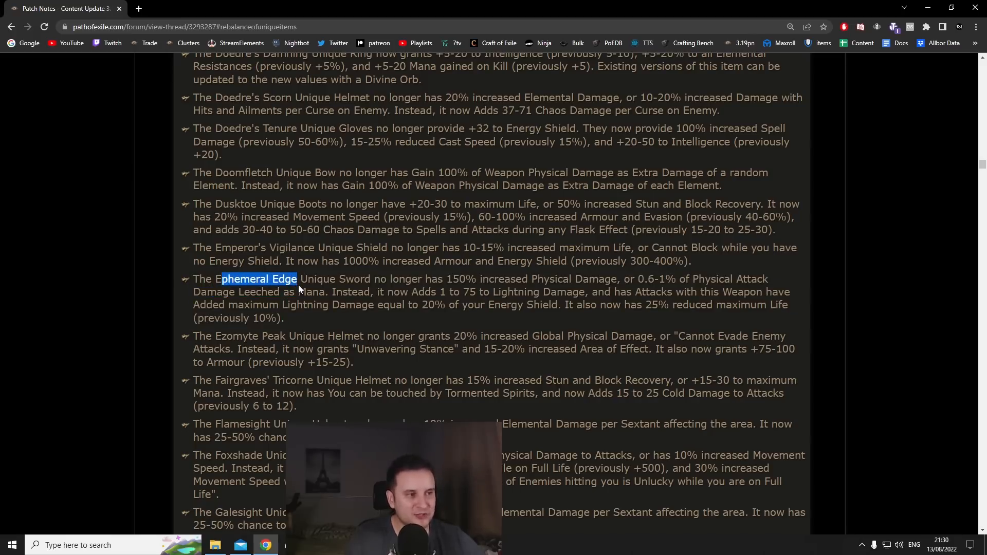
pyautogui.scroll(-3)
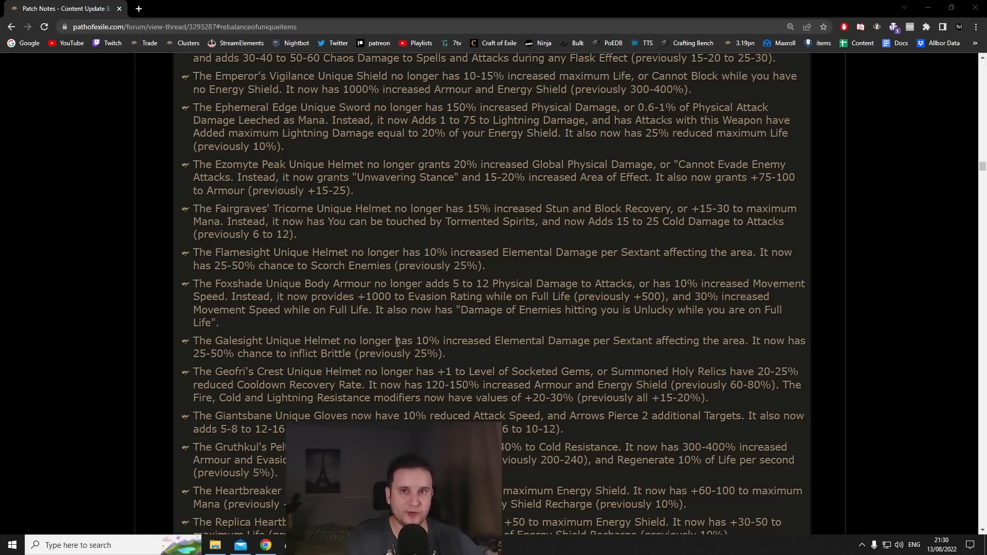
pyautogui.scroll(3)
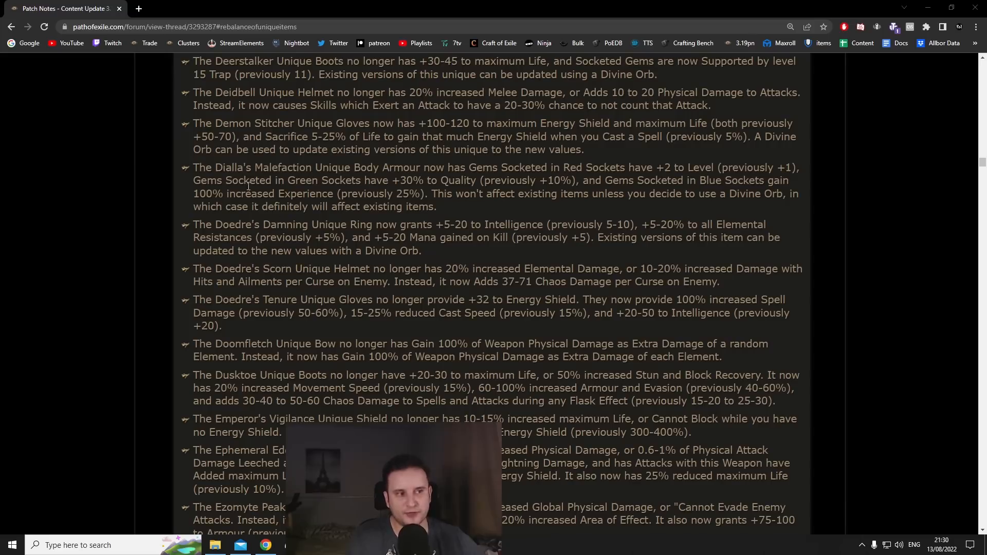
pyautogui.moveTo(193, 167); pyautogui.dragTo(435, 207)
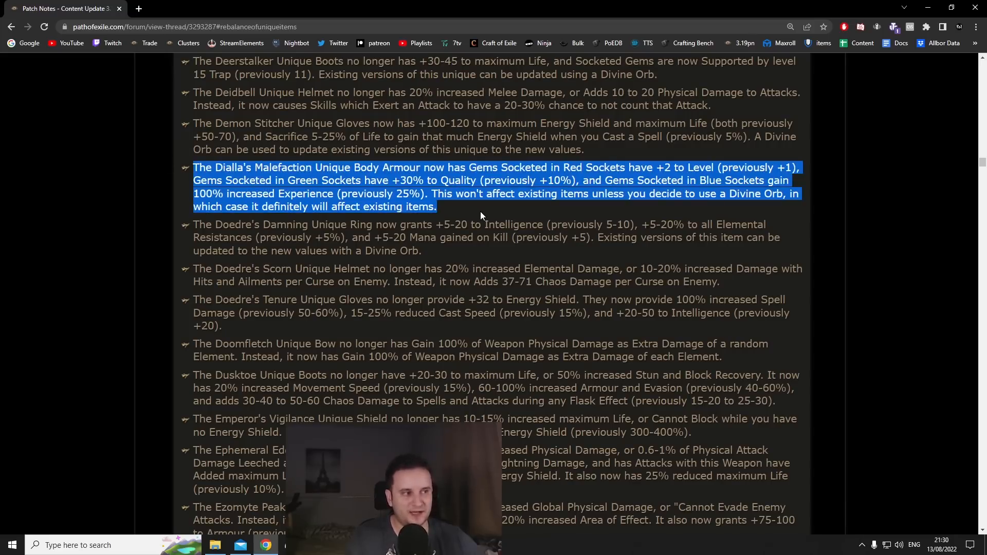
pyautogui.moveTo(538, 233)
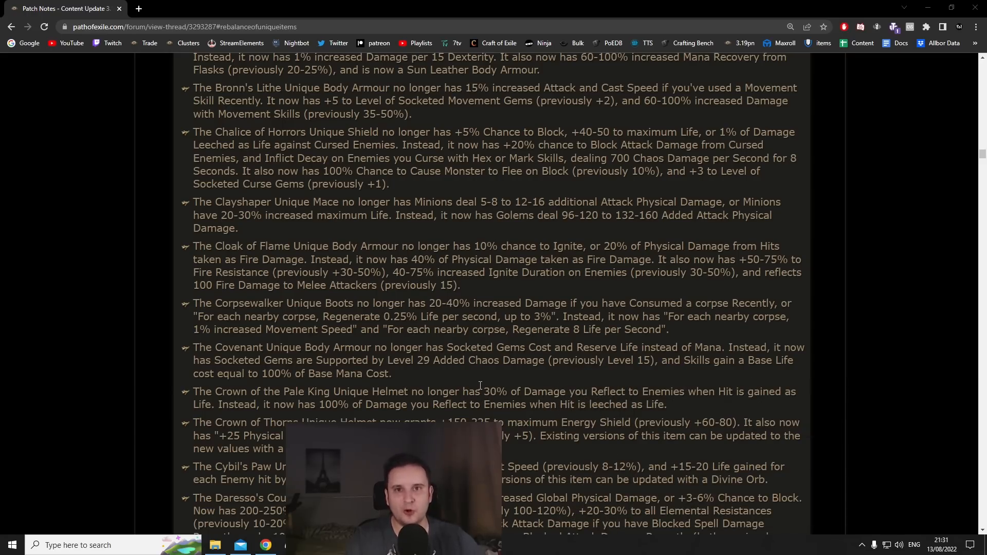
# - Scroll around the nearby entries and highlight The Emperor's Vigilance shield name
pyautogui.scroll(3)
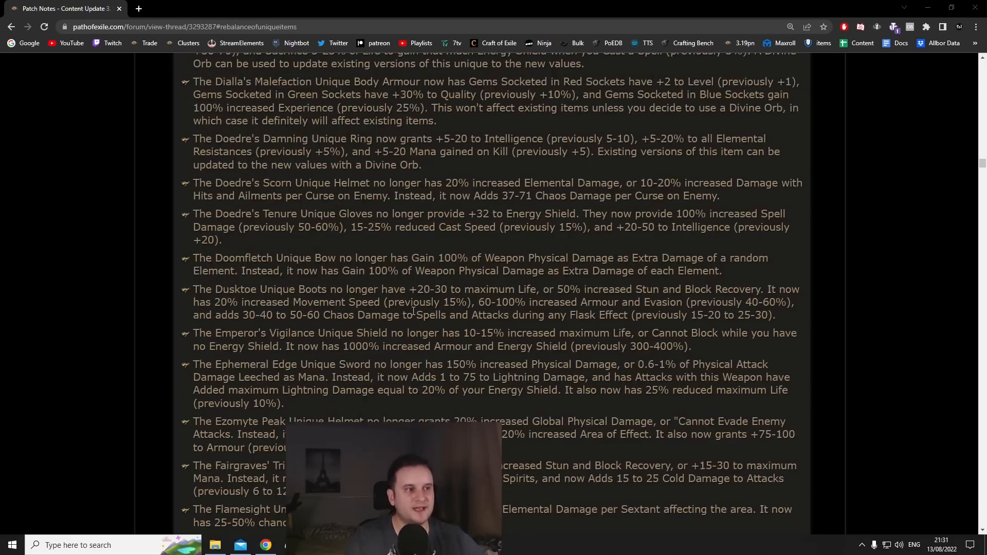
pyautogui.scroll(-3)
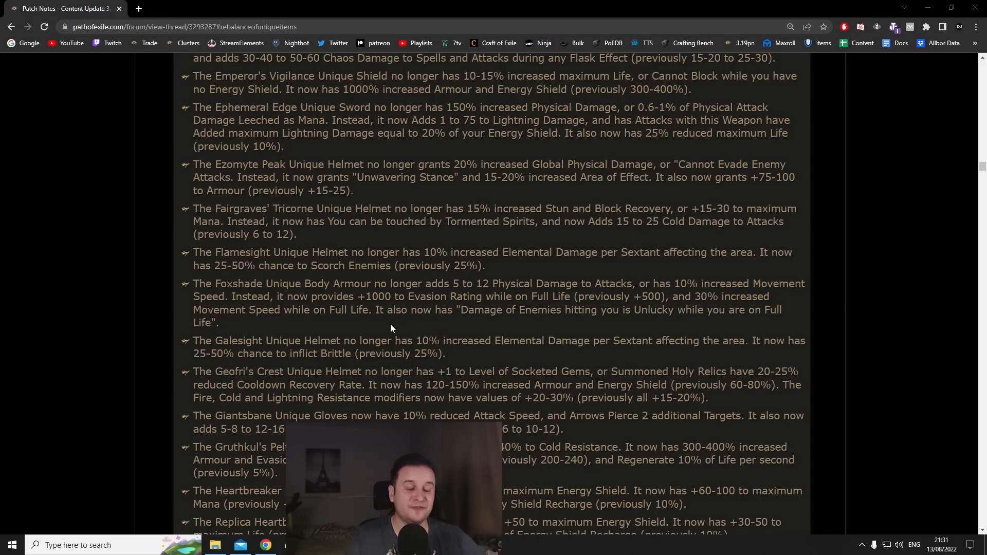
pyautogui.scroll(3)
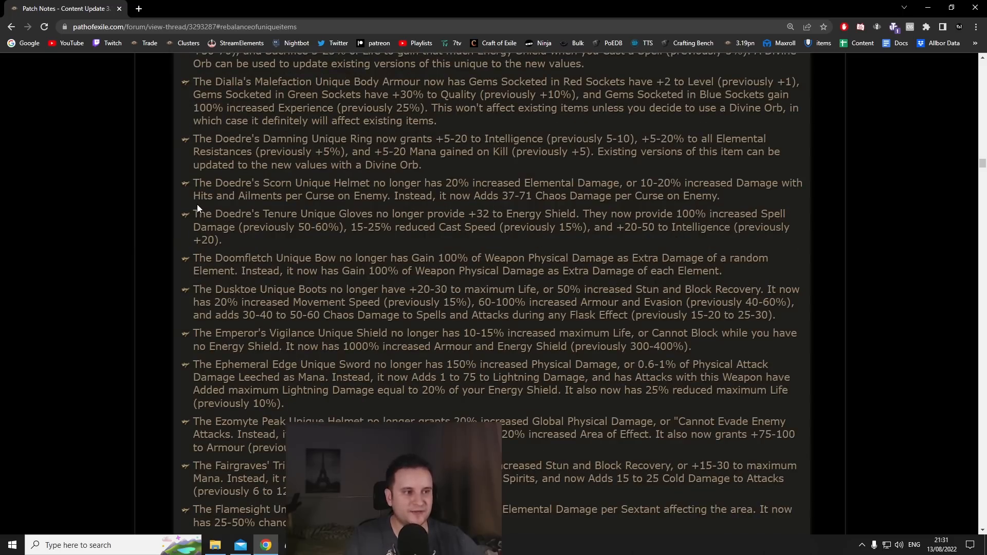
pyautogui.scroll(-3)
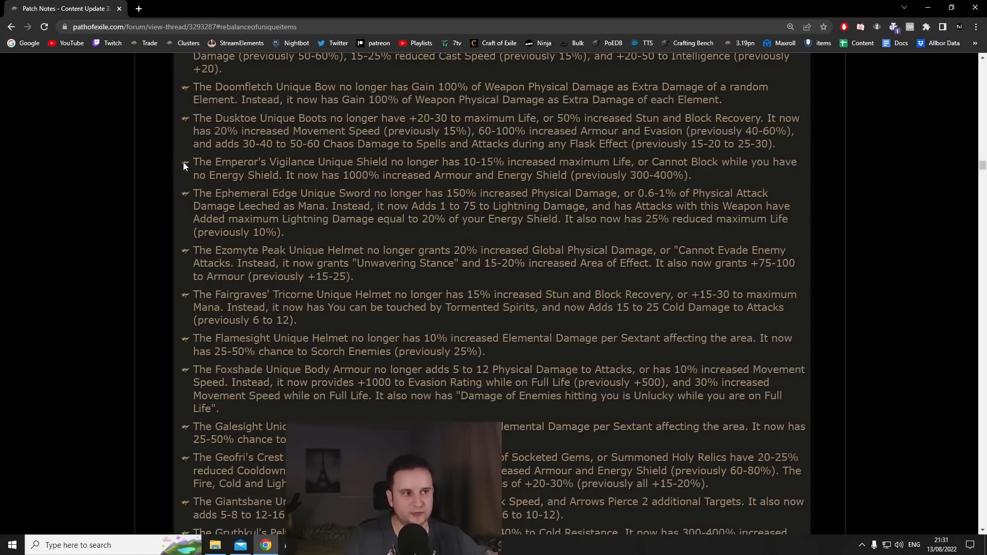
pyautogui.moveTo(193, 161); pyautogui.dragTo(314, 161)
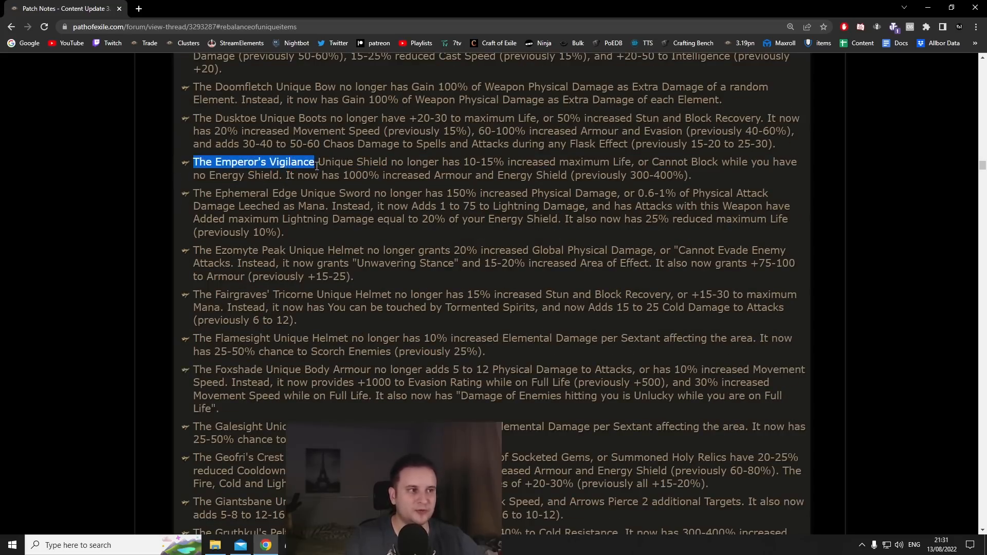